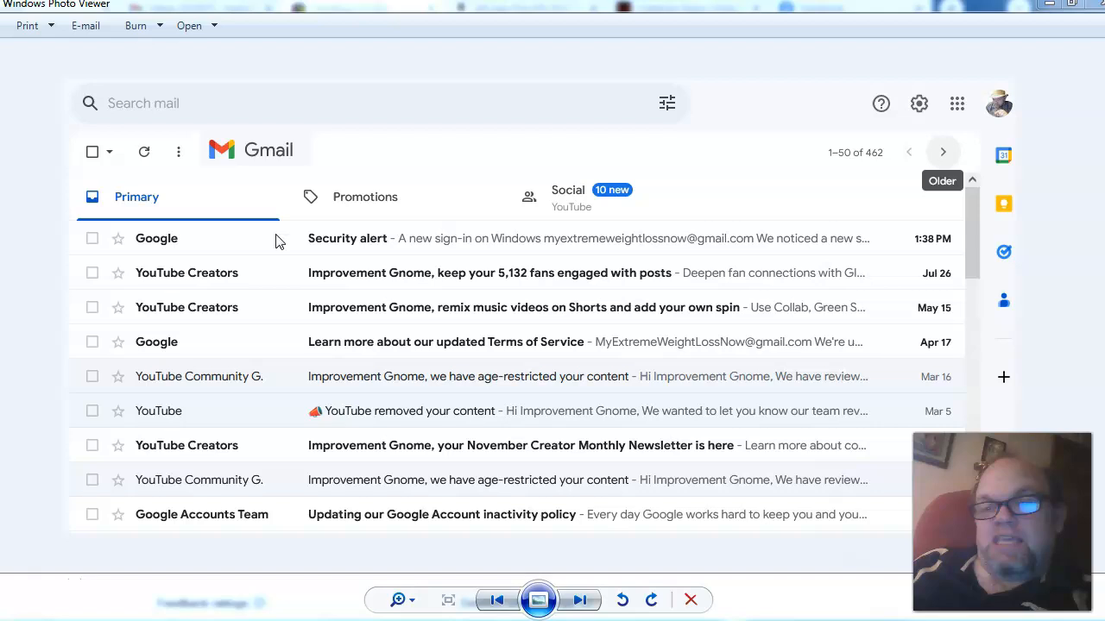
{"action": "mouse_move", "coordinate": [528, 245]}
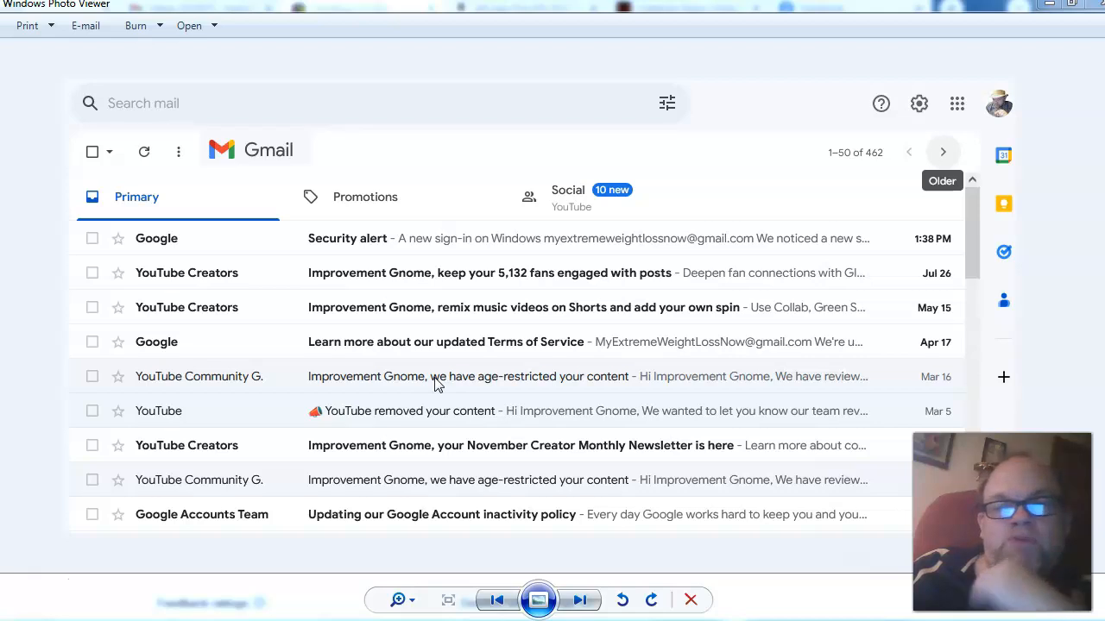
{"action": "mouse_move", "coordinate": [172, 135]}
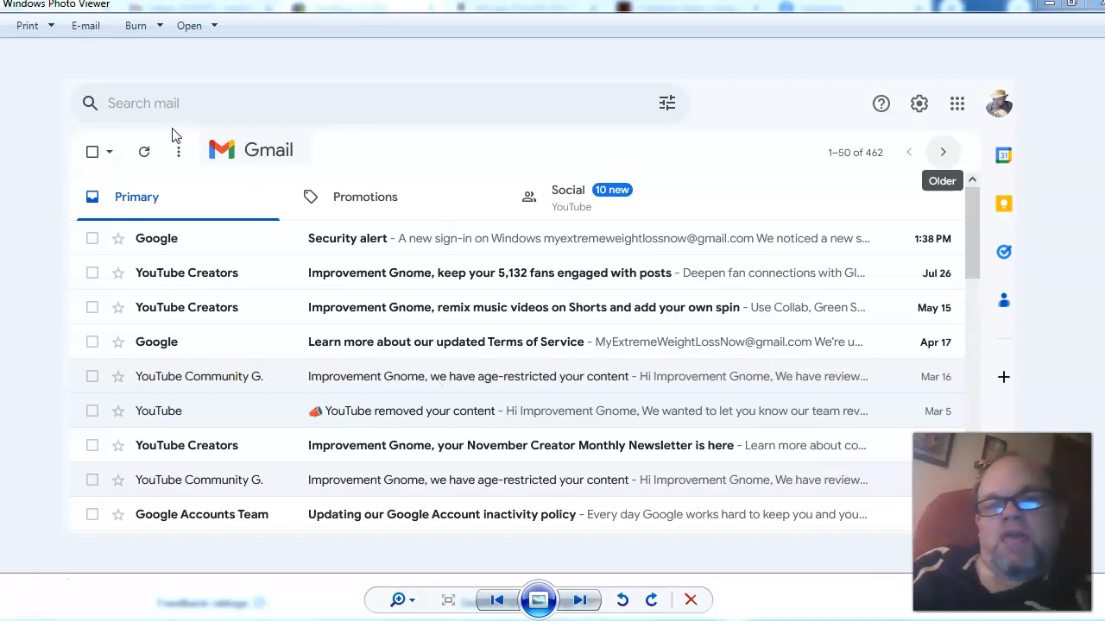
{"action": "mouse_move", "coordinate": [263, 76]}
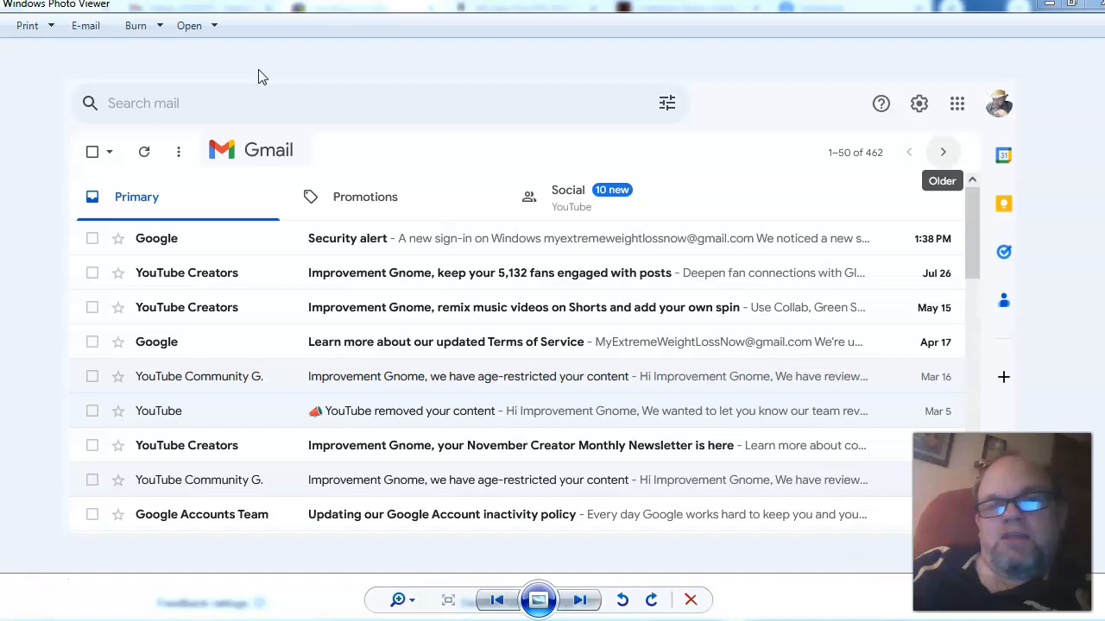
{"action": "mouse_move", "coordinate": [293, 76]}
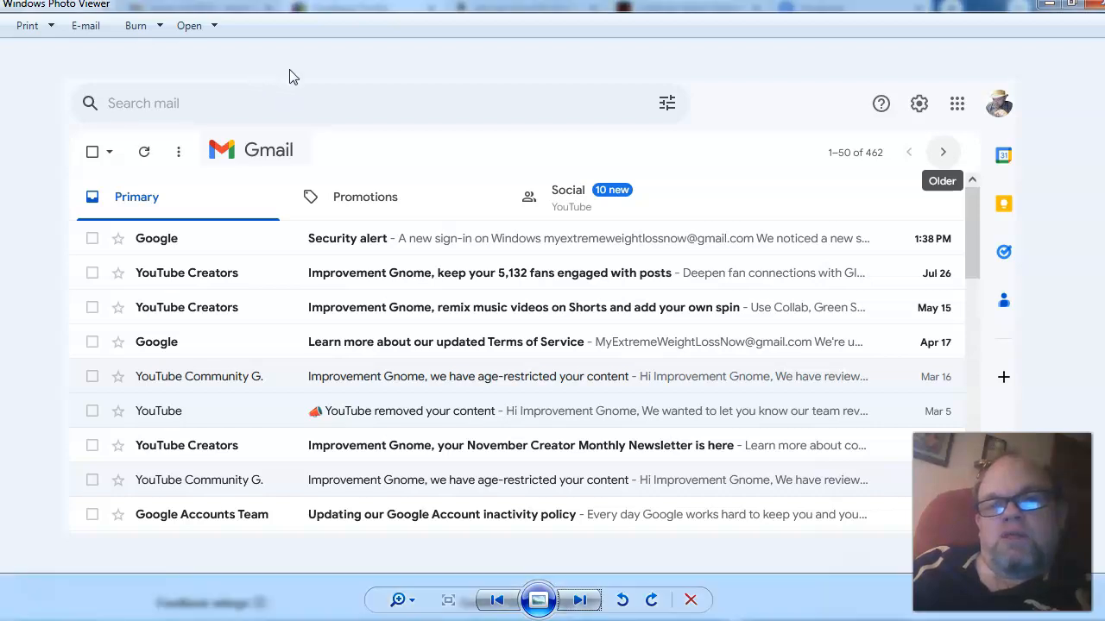
{"action": "mouse_move", "coordinate": [576, 128]}
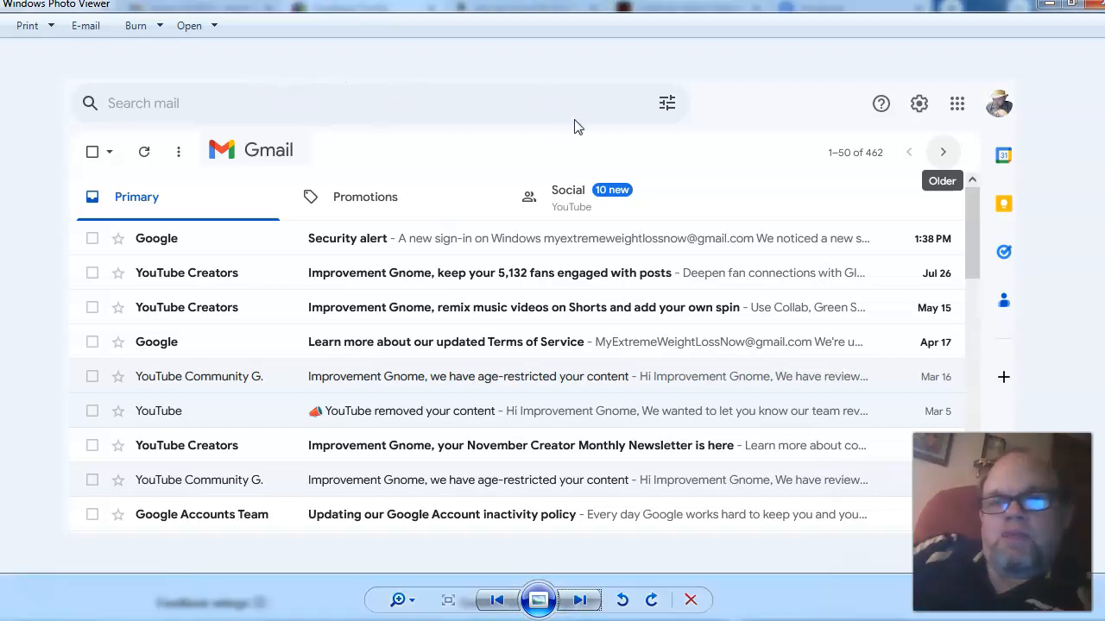
{"action": "mouse_move", "coordinate": [319, 274]}
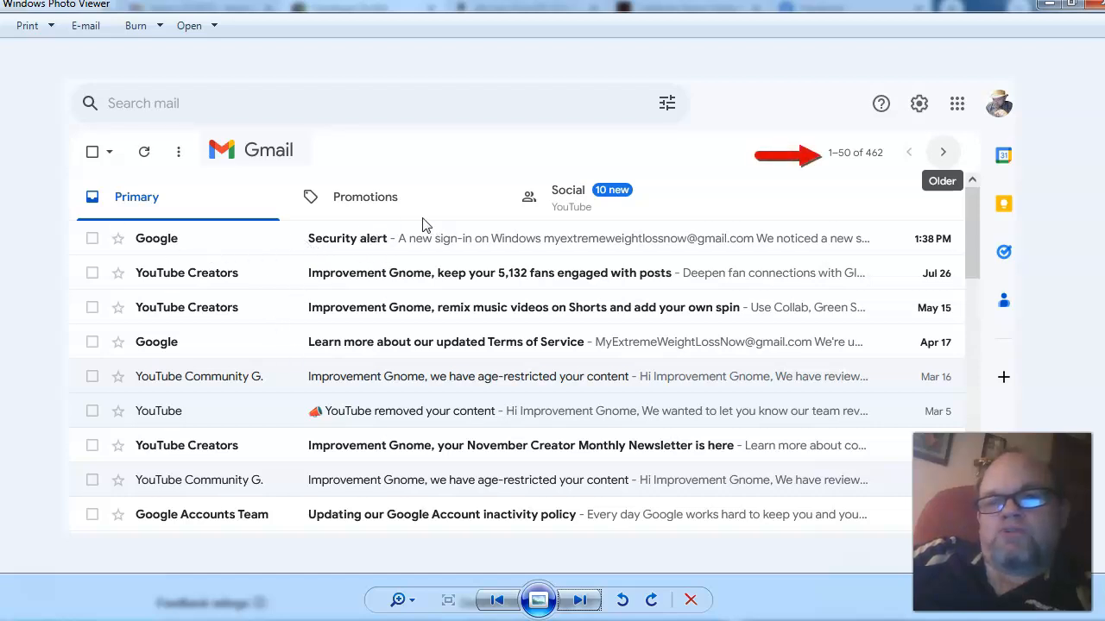
{"action": "mouse_move", "coordinate": [906, 148]}
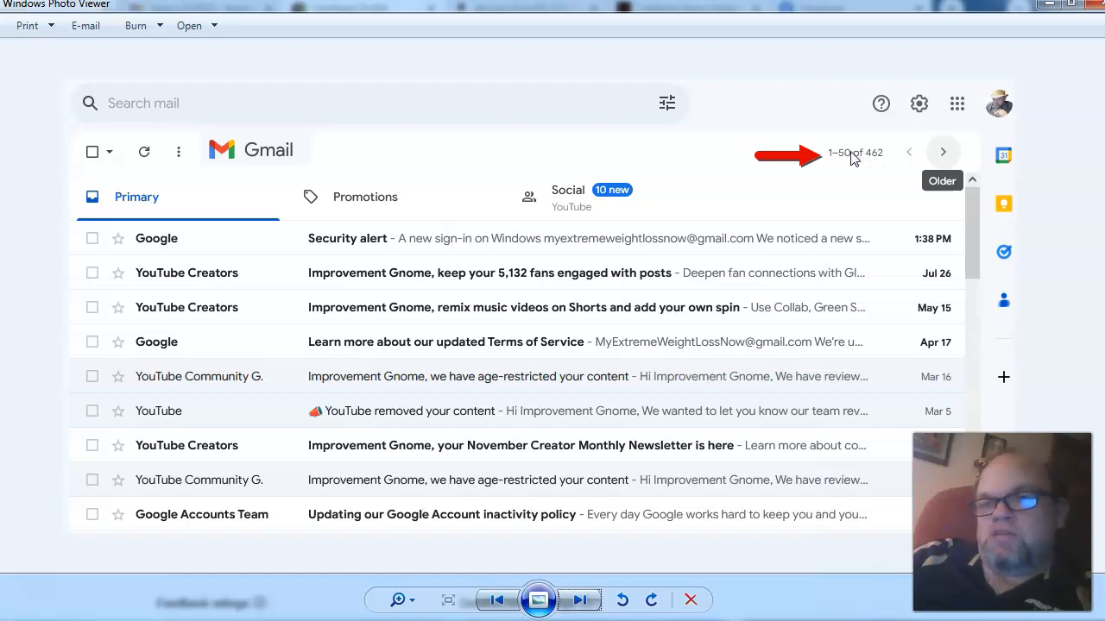
{"action": "mouse_move", "coordinate": [870, 170]}
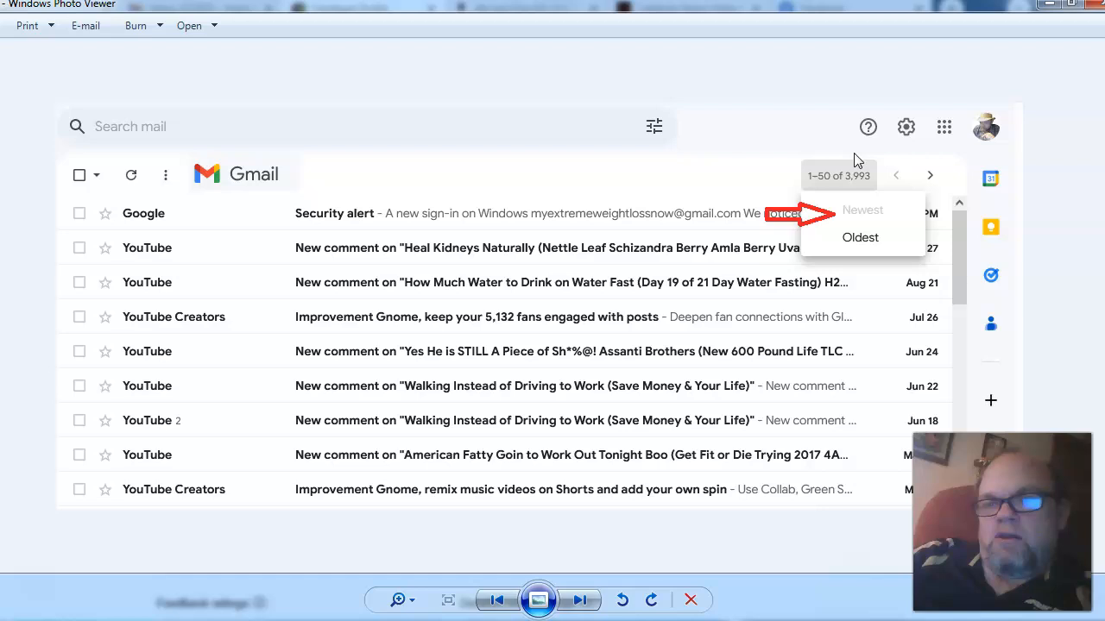
{"action": "mouse_move", "coordinate": [866, 216]}
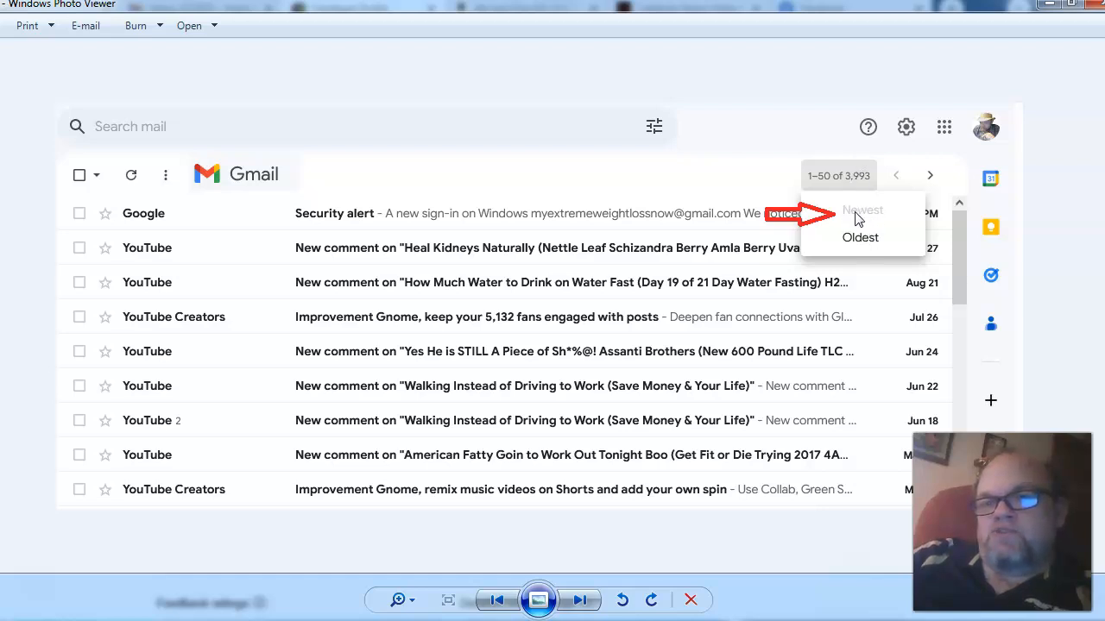
{"action": "mouse_move", "coordinate": [879, 217]}
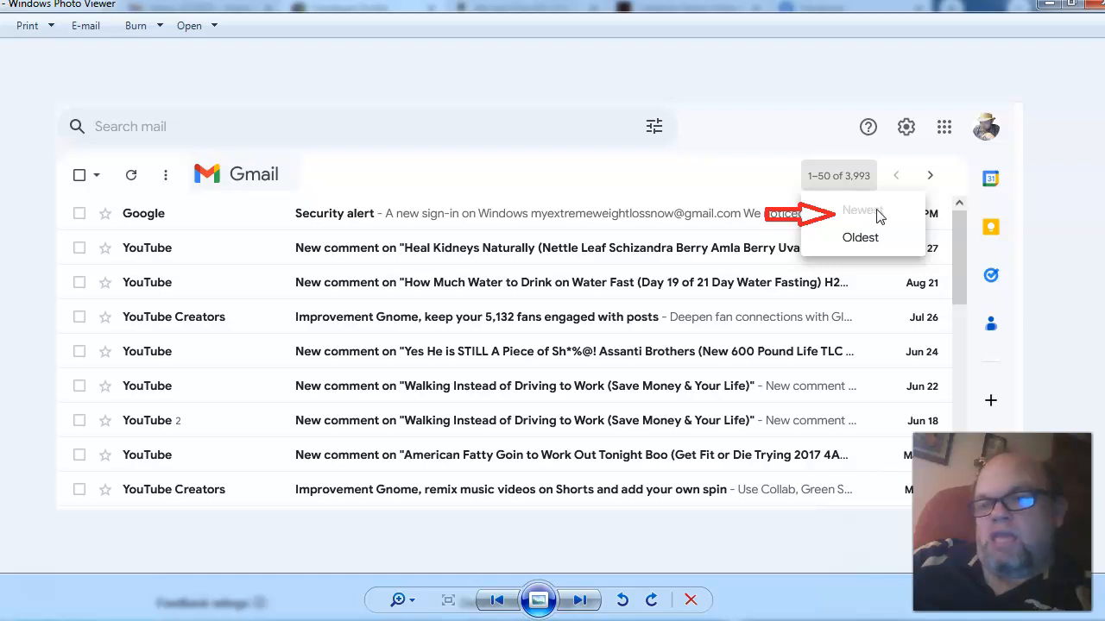
{"action": "mouse_move", "coordinate": [863, 218]}
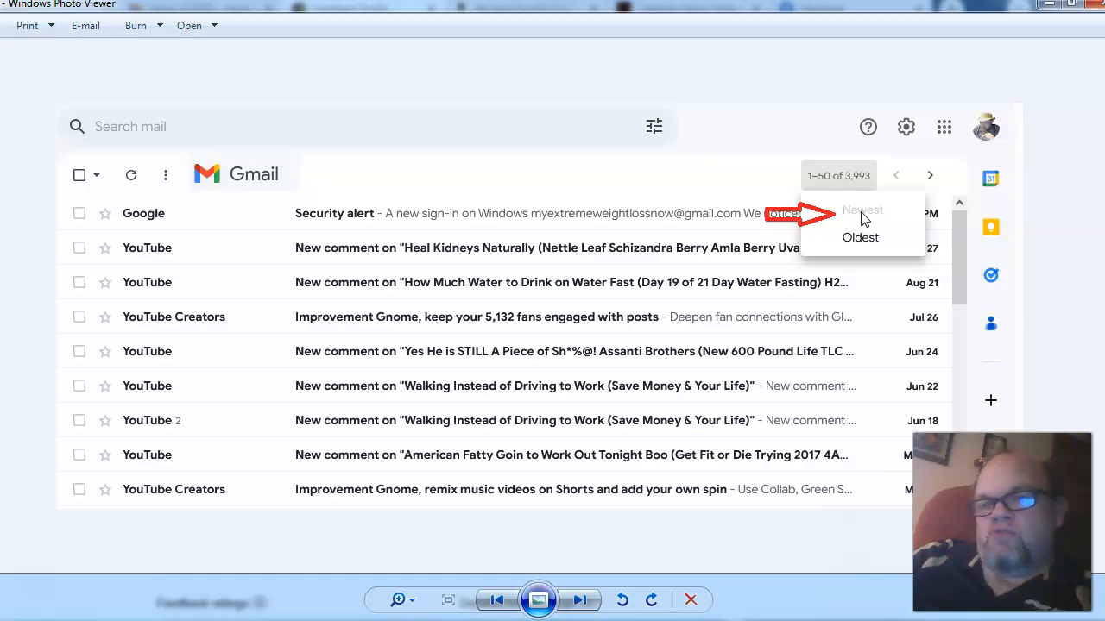
{"action": "mouse_move", "coordinate": [798, 187]}
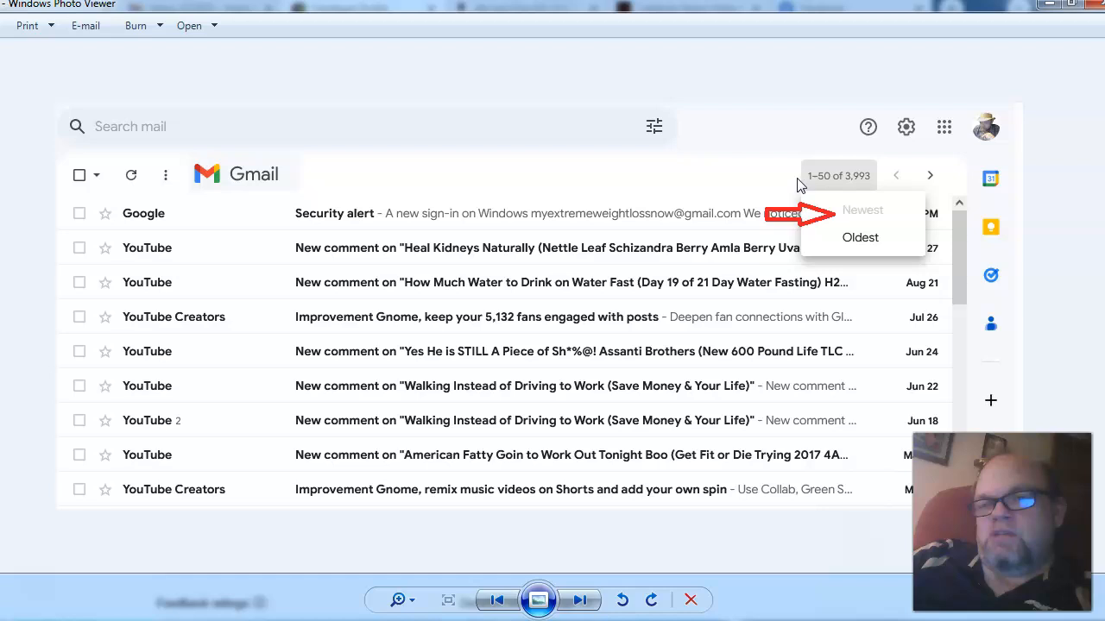
{"action": "mouse_move", "coordinate": [746, 159]}
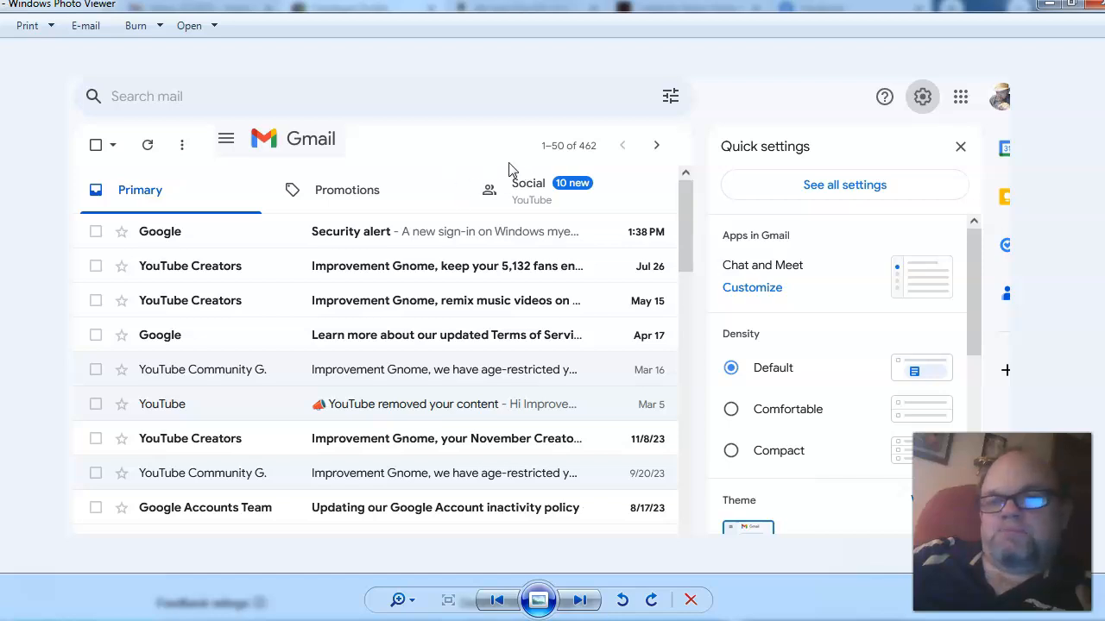
{"action": "mouse_move", "coordinate": [494, 197]}
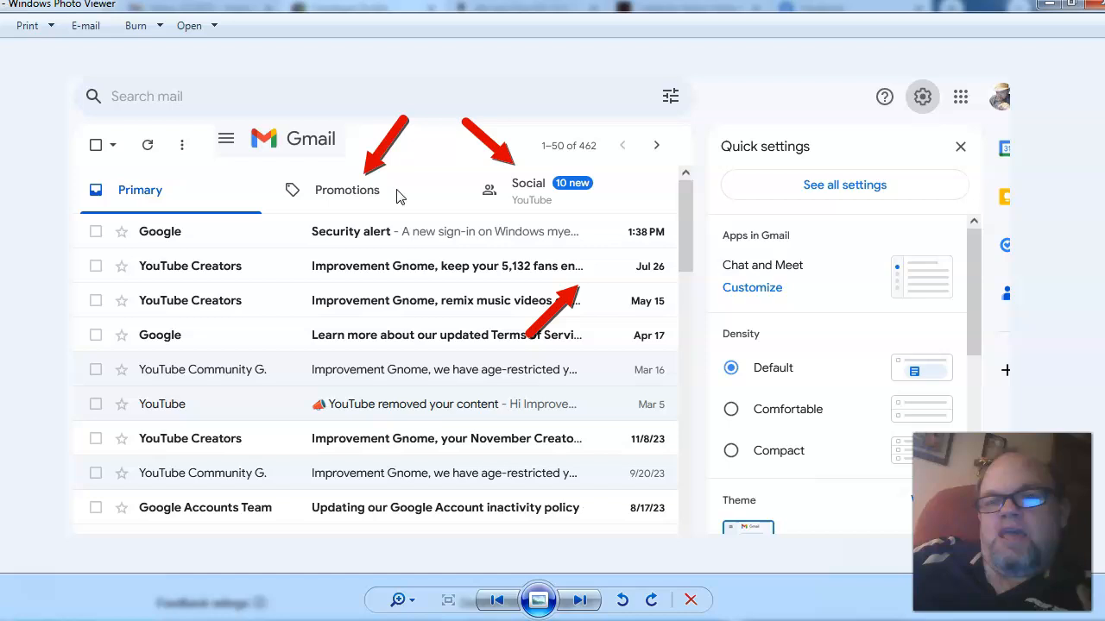
{"action": "mouse_move", "coordinate": [183, 202]}
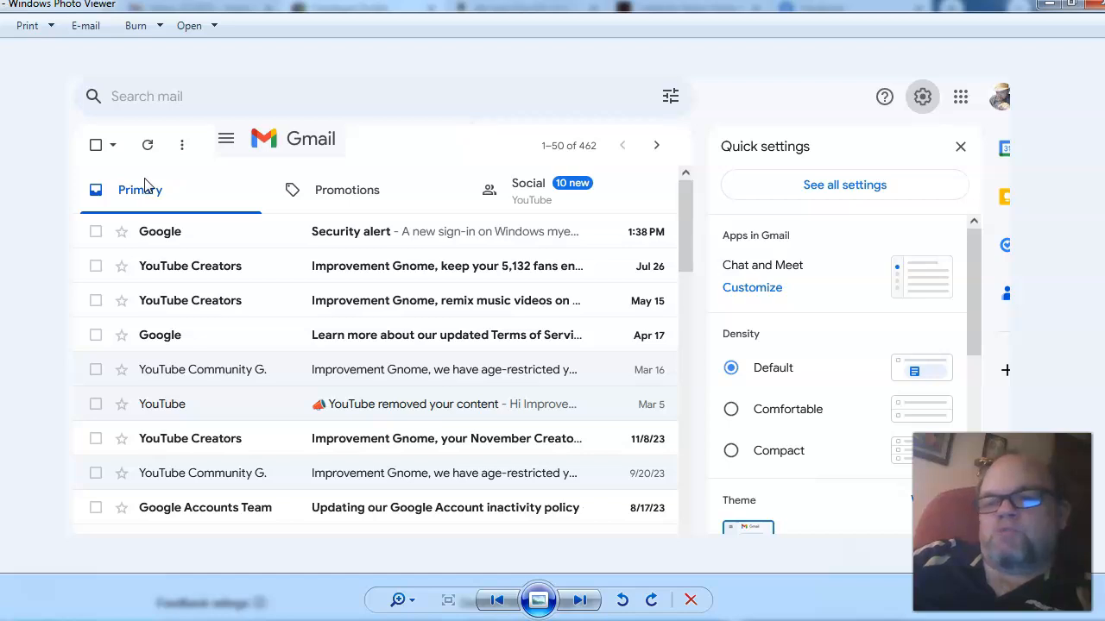
{"action": "mouse_move", "coordinate": [518, 209]}
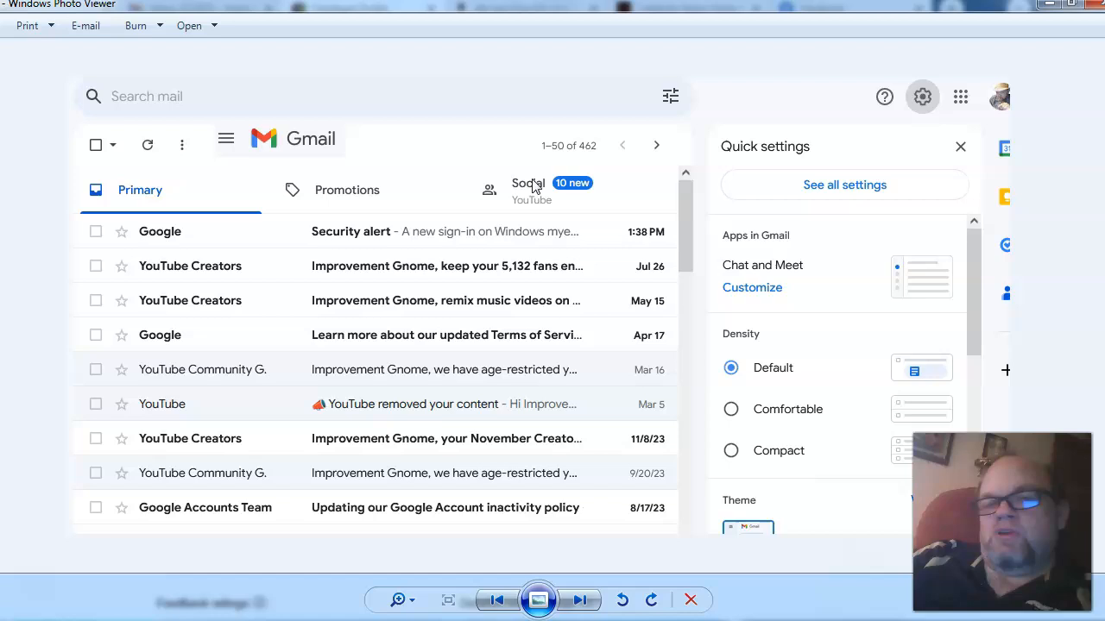
{"action": "mouse_move", "coordinate": [362, 207]}
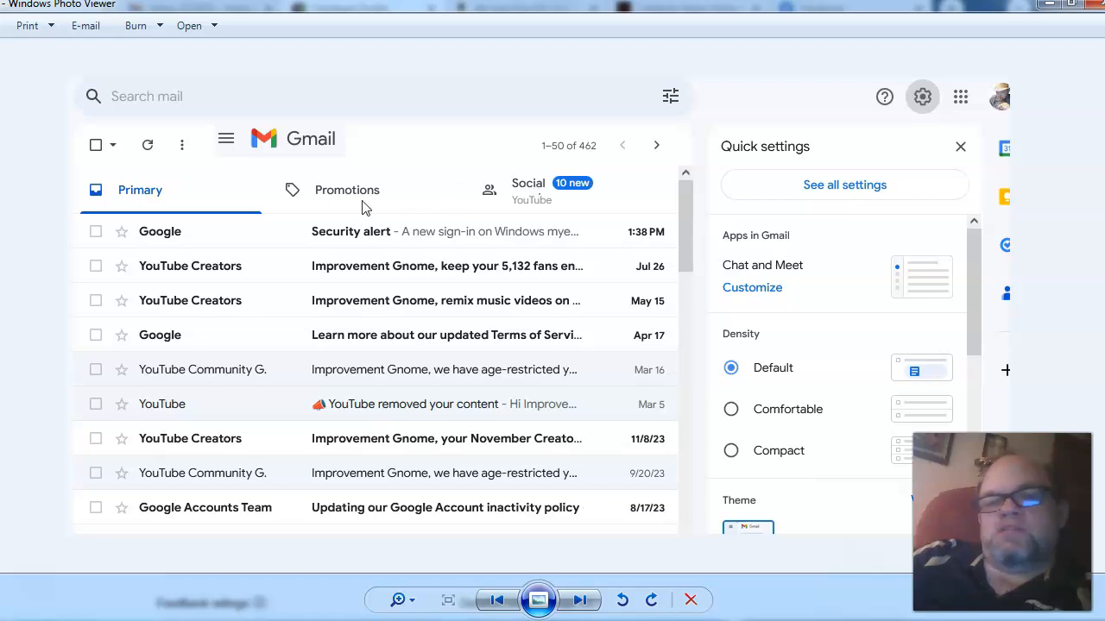
{"action": "mouse_move", "coordinate": [194, 203]}
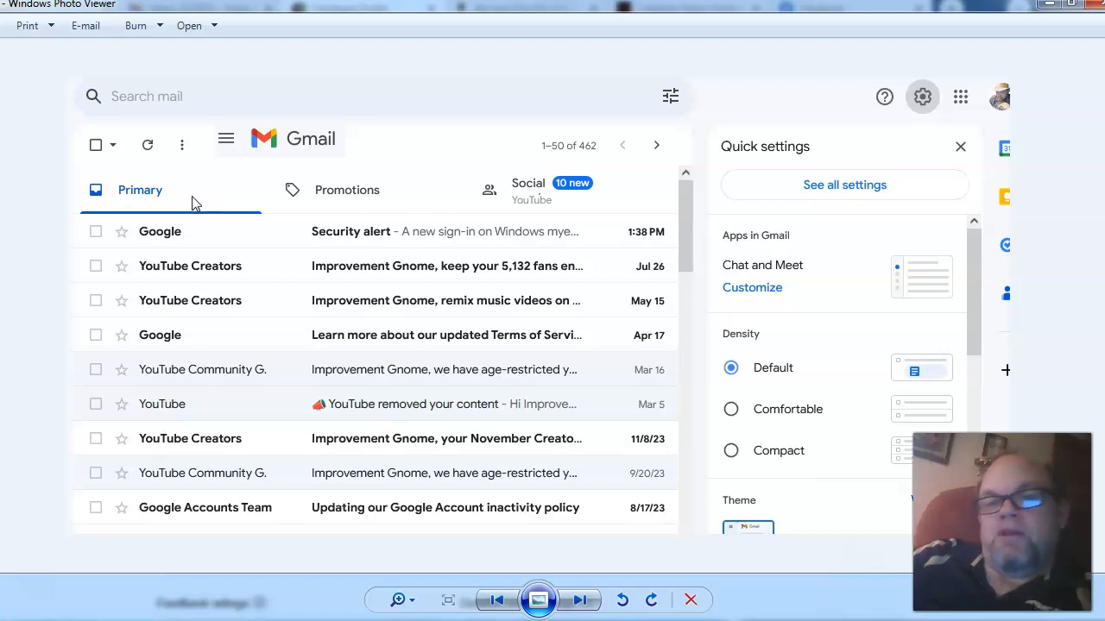
{"action": "mouse_move", "coordinate": [308, 187]}
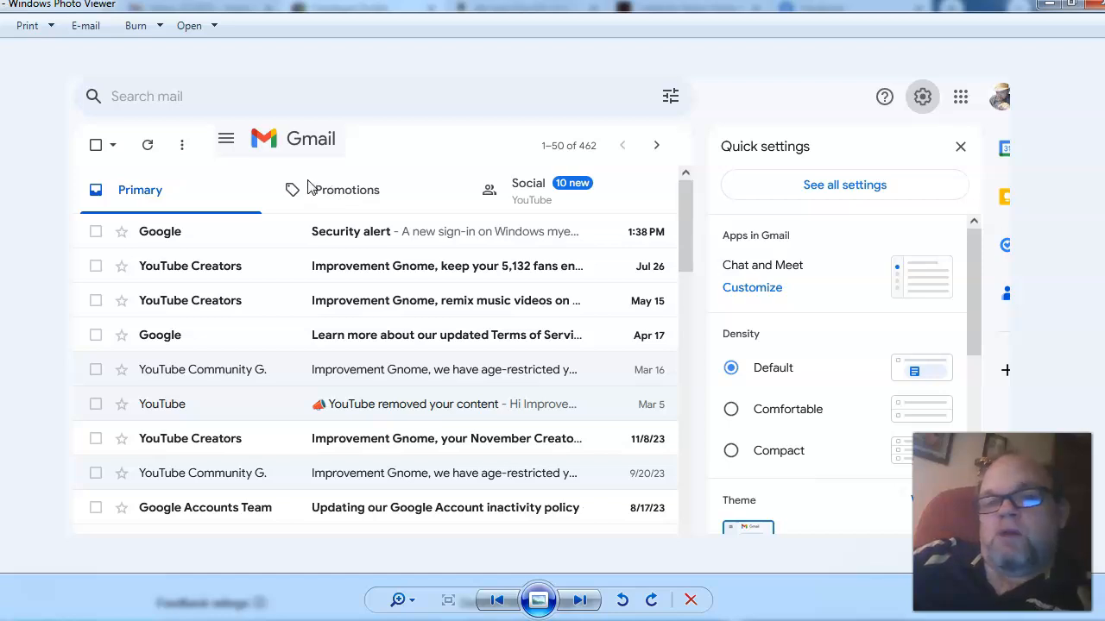
{"action": "mouse_move", "coordinate": [466, 173]}
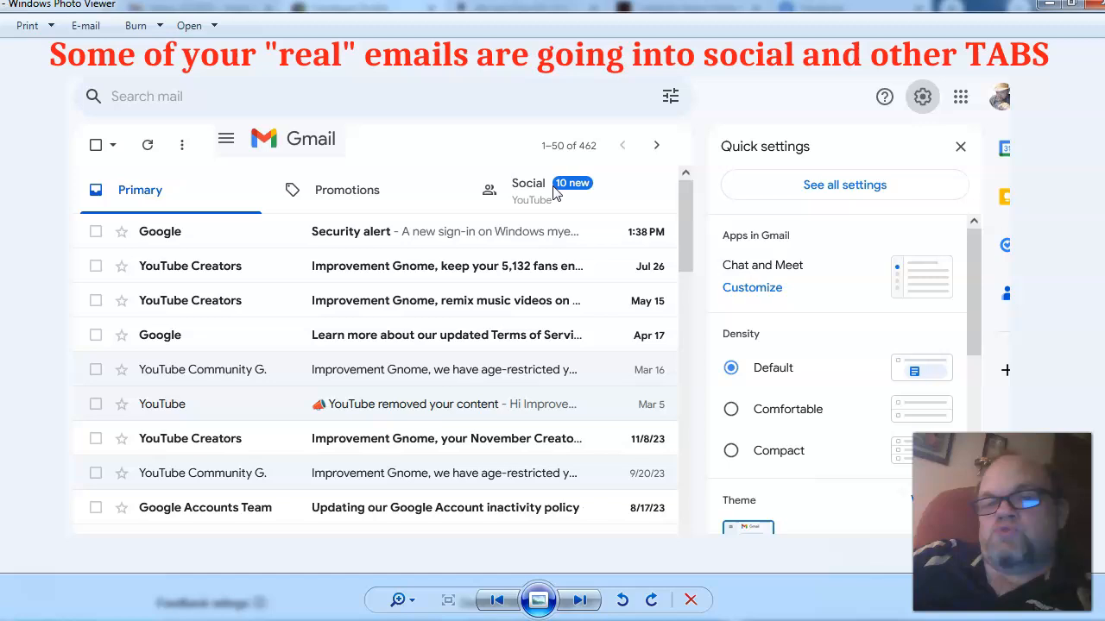
{"action": "mouse_move", "coordinate": [345, 204]}
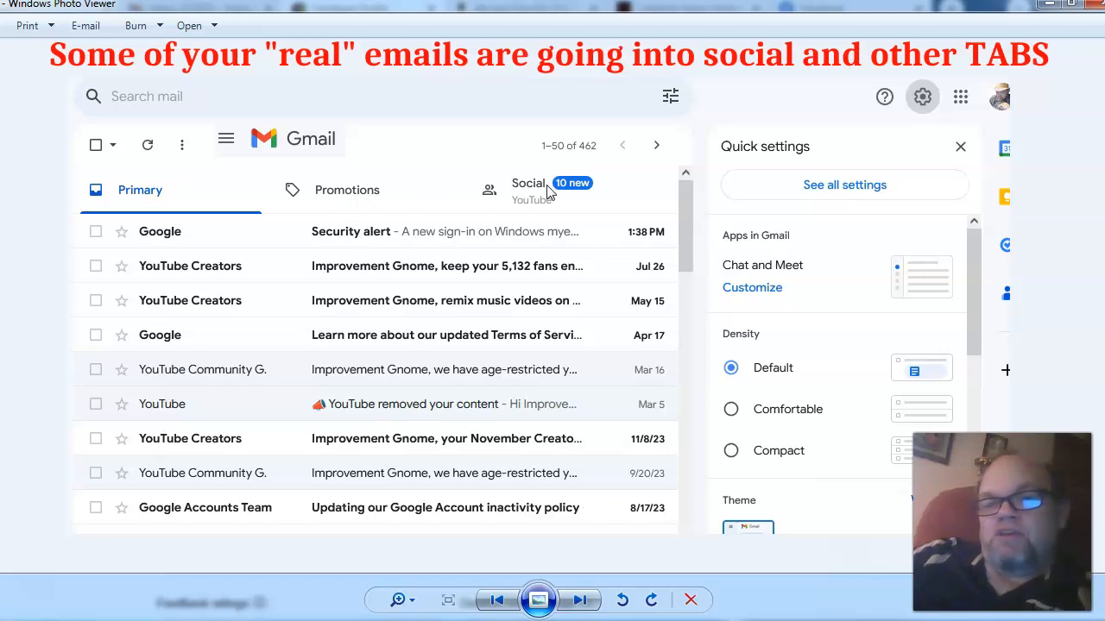
{"action": "mouse_move", "coordinate": [770, 134]}
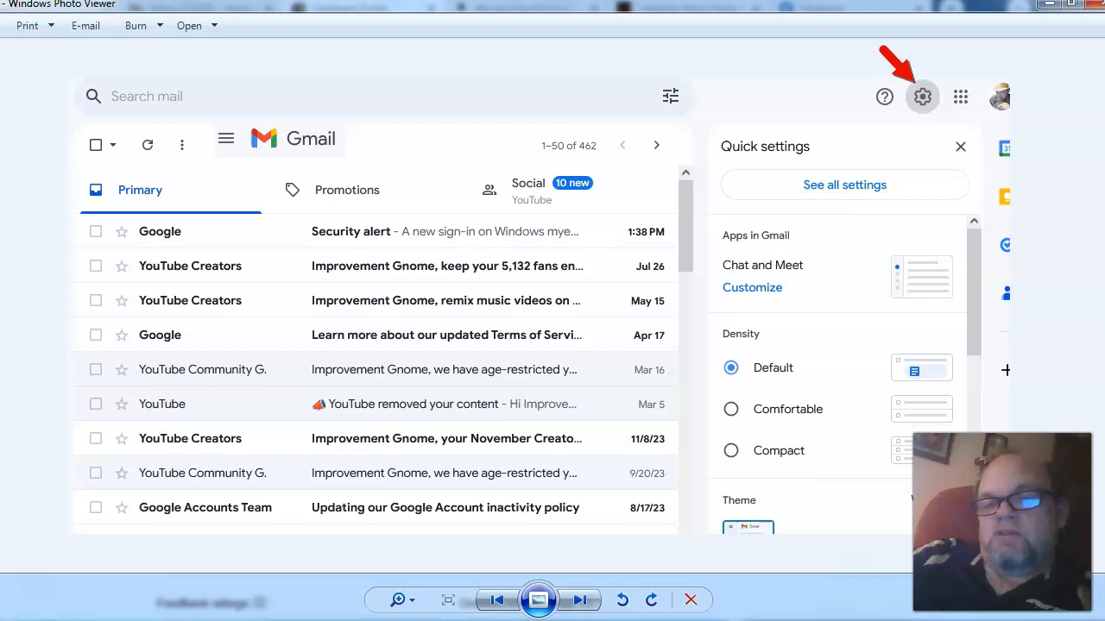
Bring the Inbox type section of Quick settings into view, with Default selected.
{"action": "scroll", "scroll_direction": "down", "scroll_amount": 3}
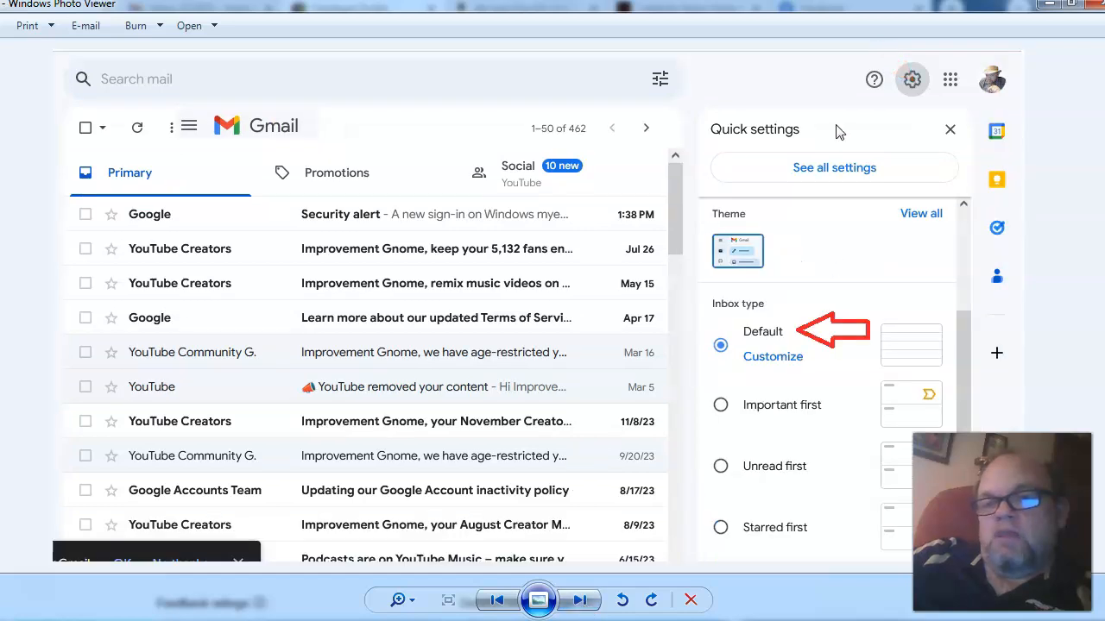
{"action": "mouse_move", "coordinate": [829, 206]}
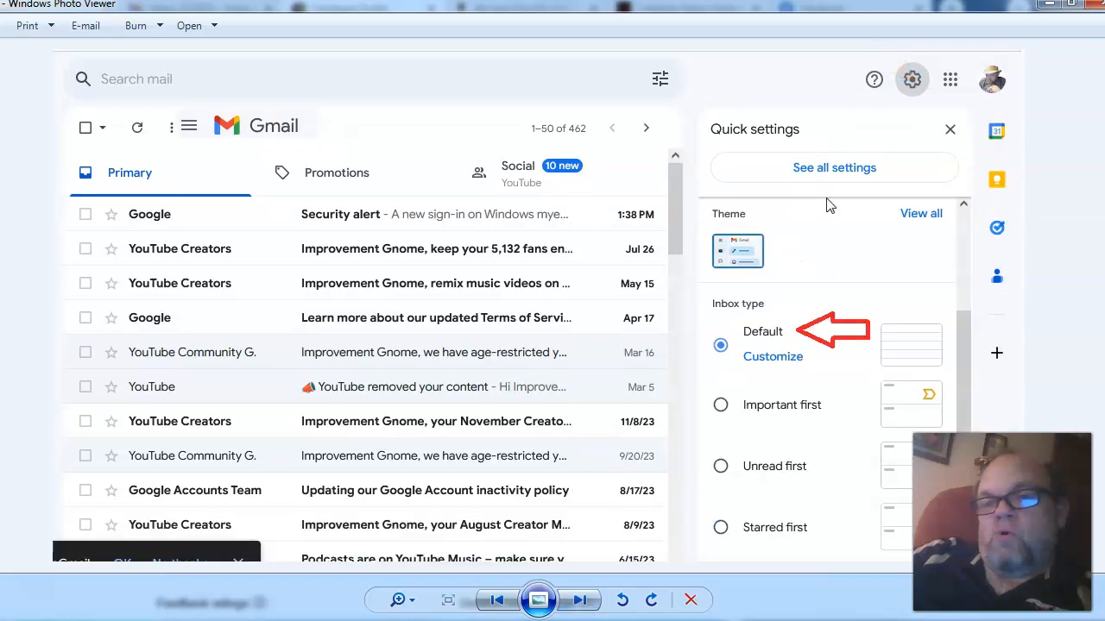
{"action": "mouse_move", "coordinate": [832, 288]}
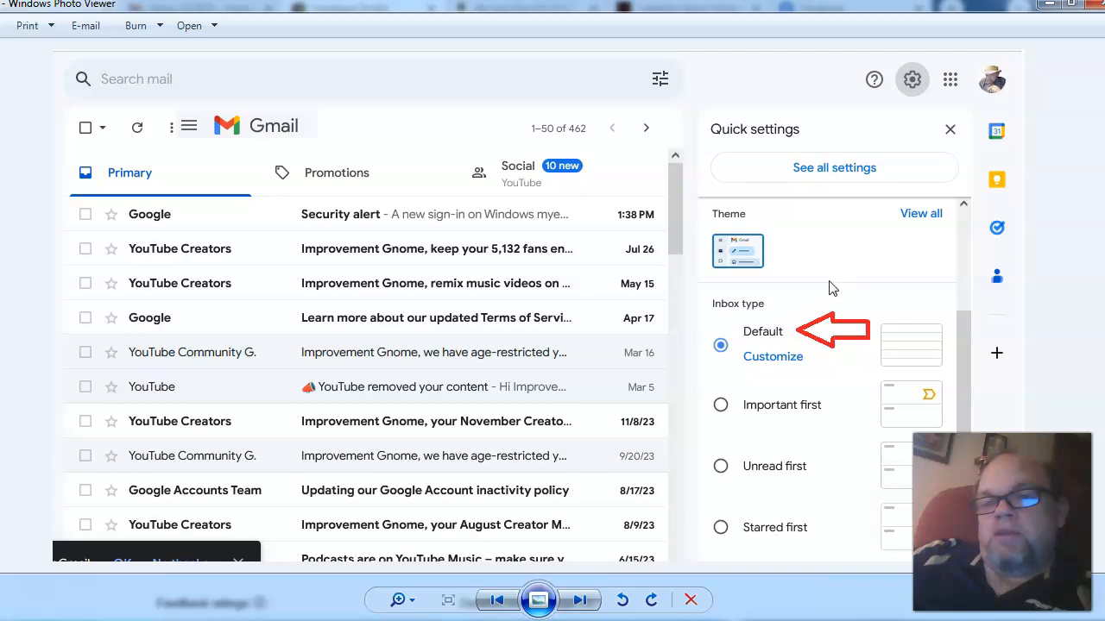
{"action": "mouse_move", "coordinate": [762, 361]}
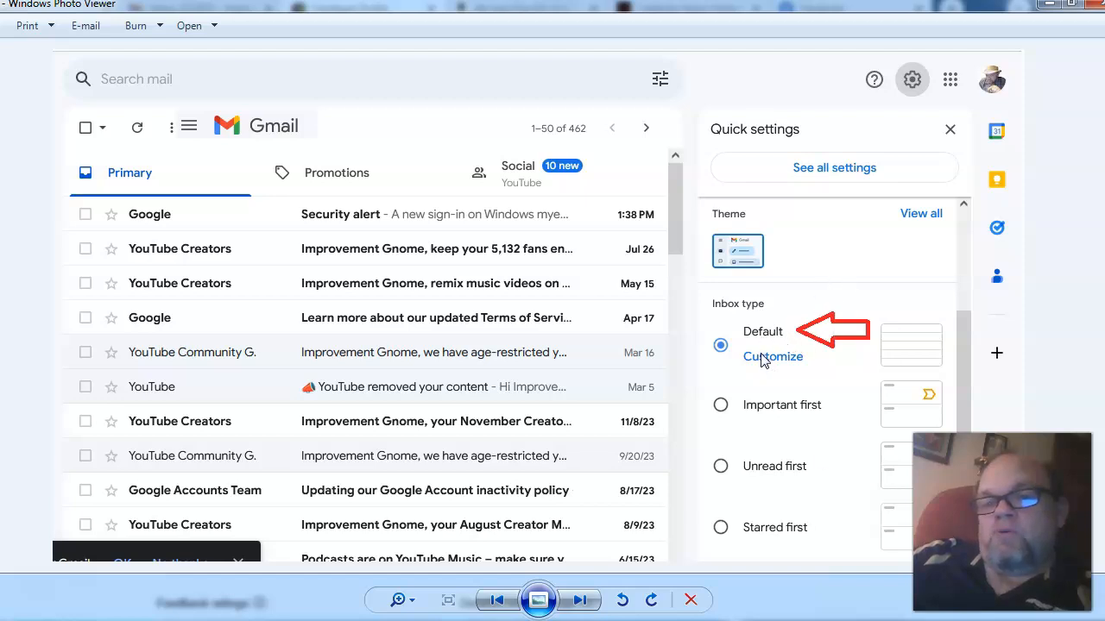
{"action": "mouse_move", "coordinate": [774, 362]}
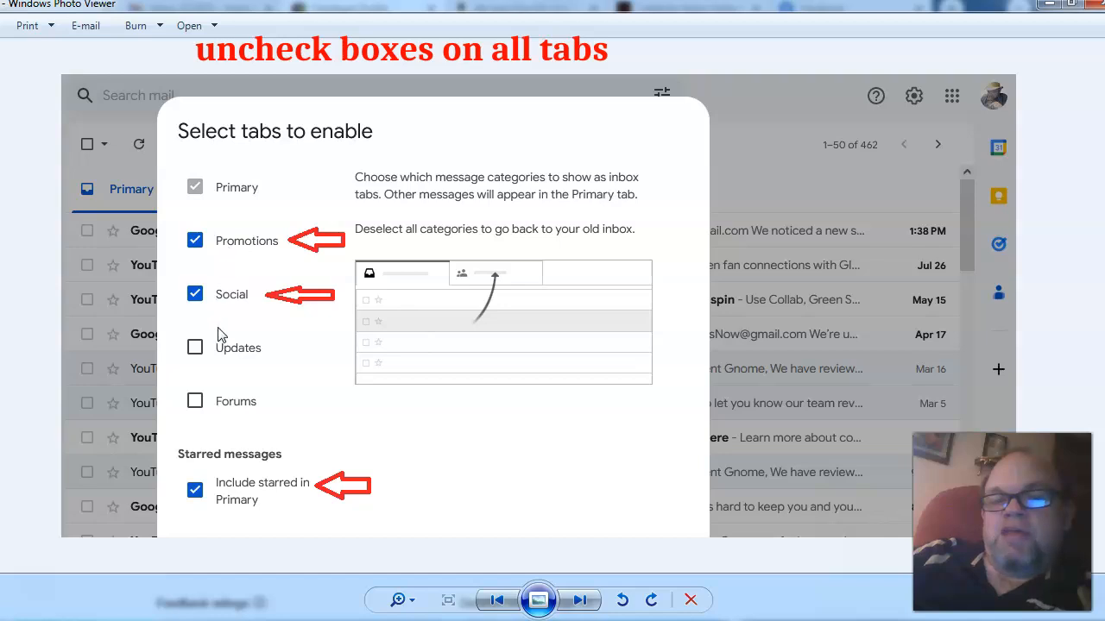
{"action": "mouse_move", "coordinate": [255, 504]}
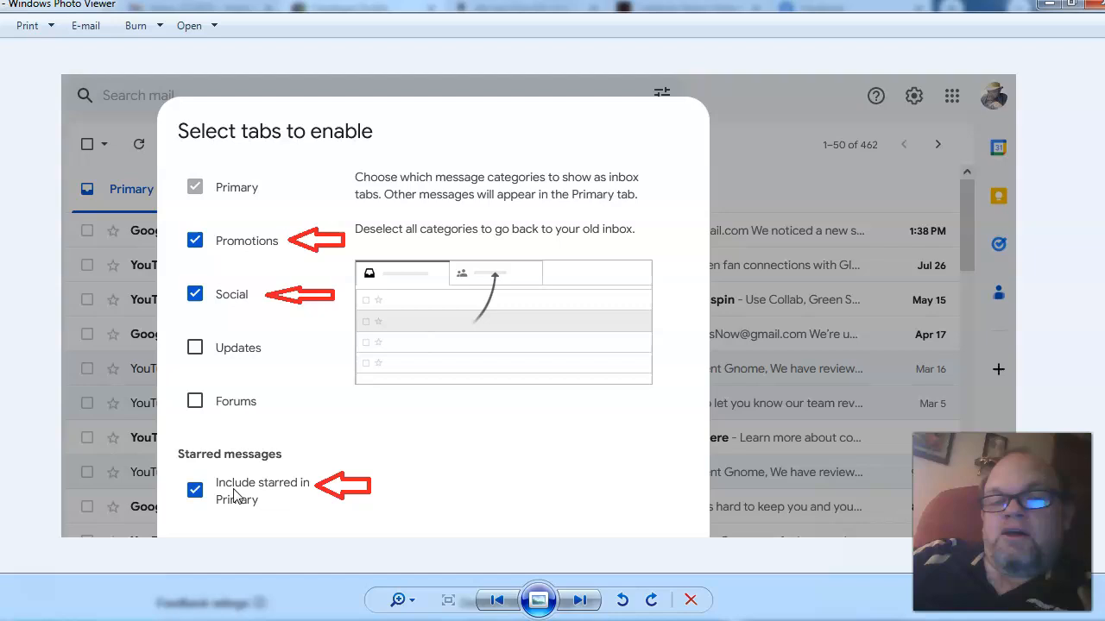
{"action": "mouse_move", "coordinate": [338, 438]}
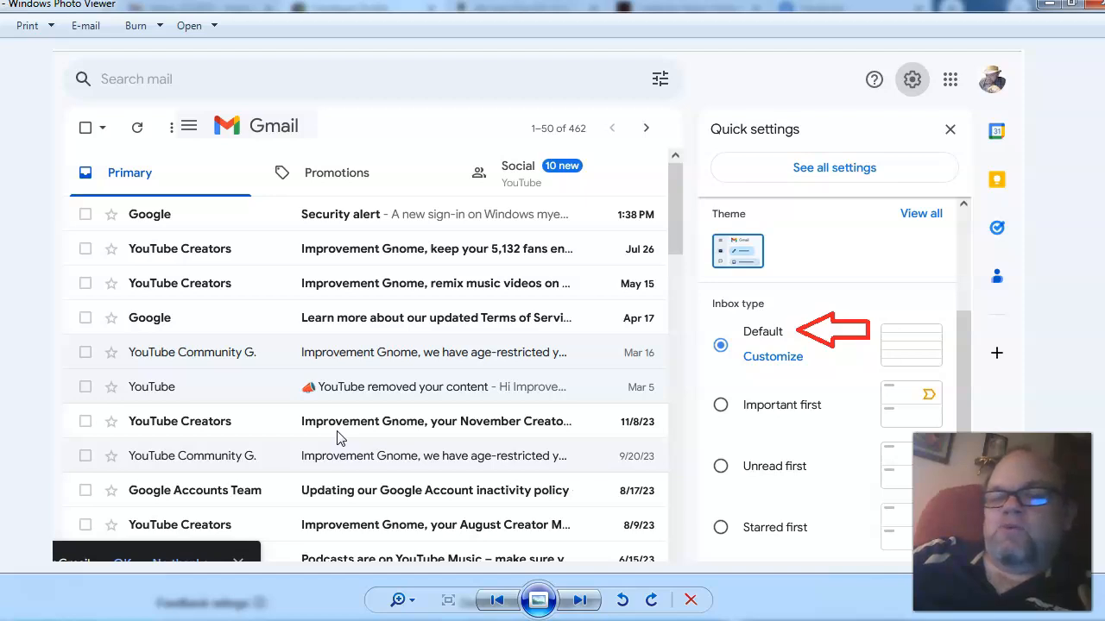
{"action": "mouse_move", "coordinate": [387, 300]}
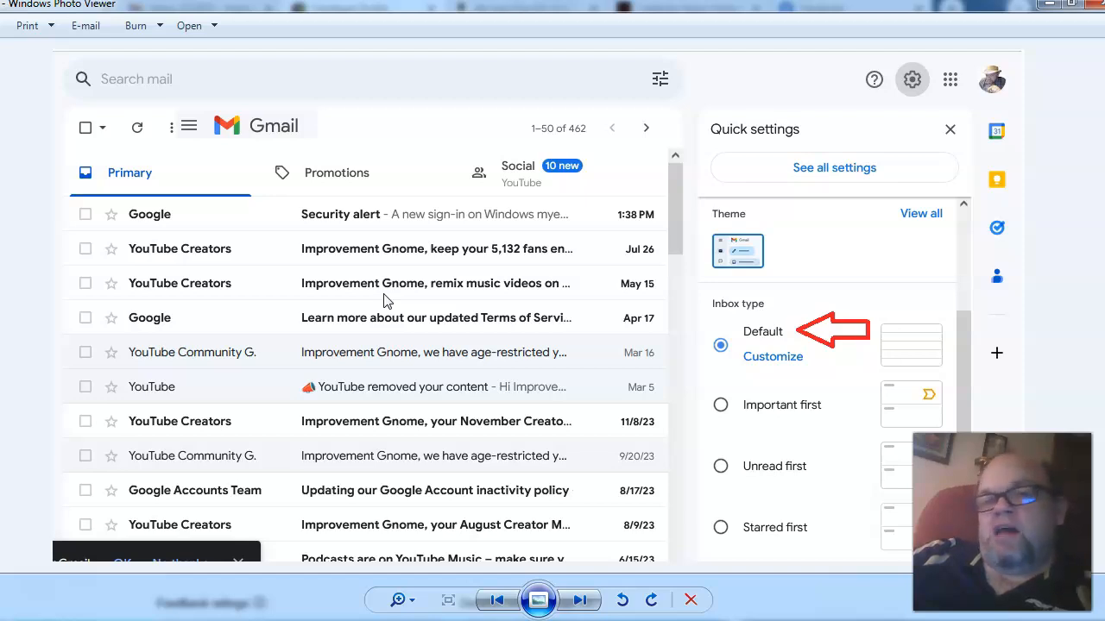
{"action": "mouse_move", "coordinate": [336, 273]}
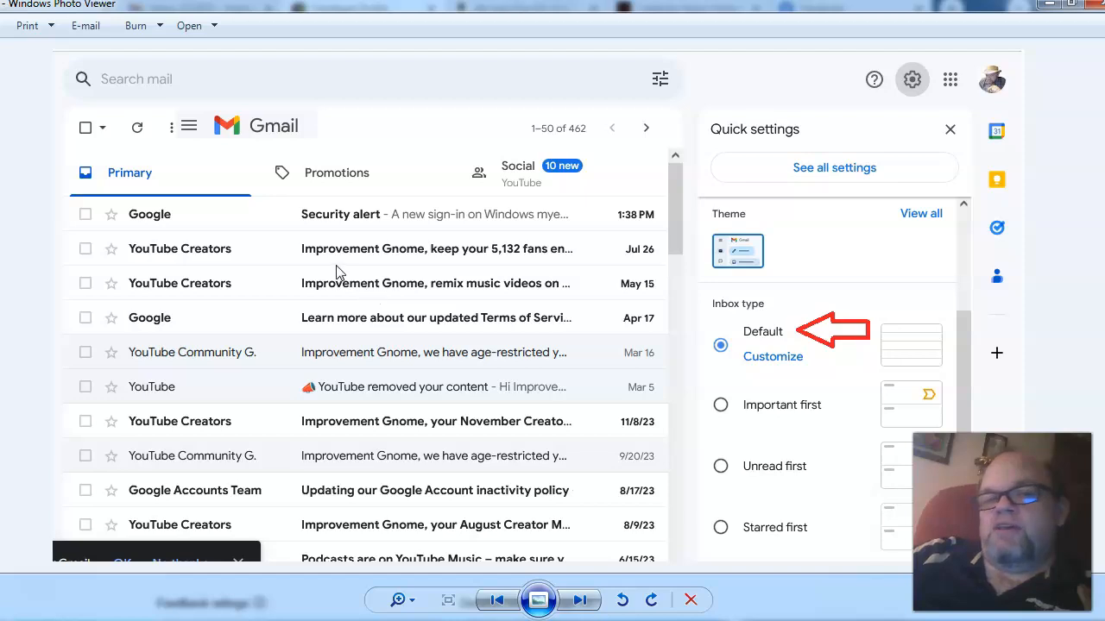
{"action": "mouse_move", "coordinate": [504, 178]}
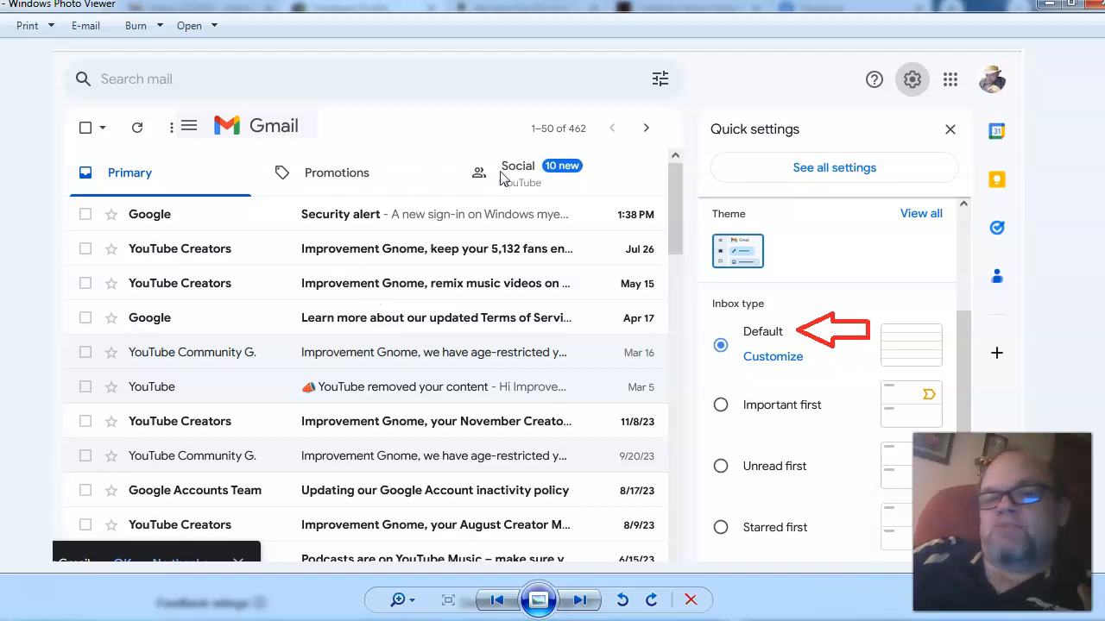
{"action": "mouse_move", "coordinate": [518, 172]}
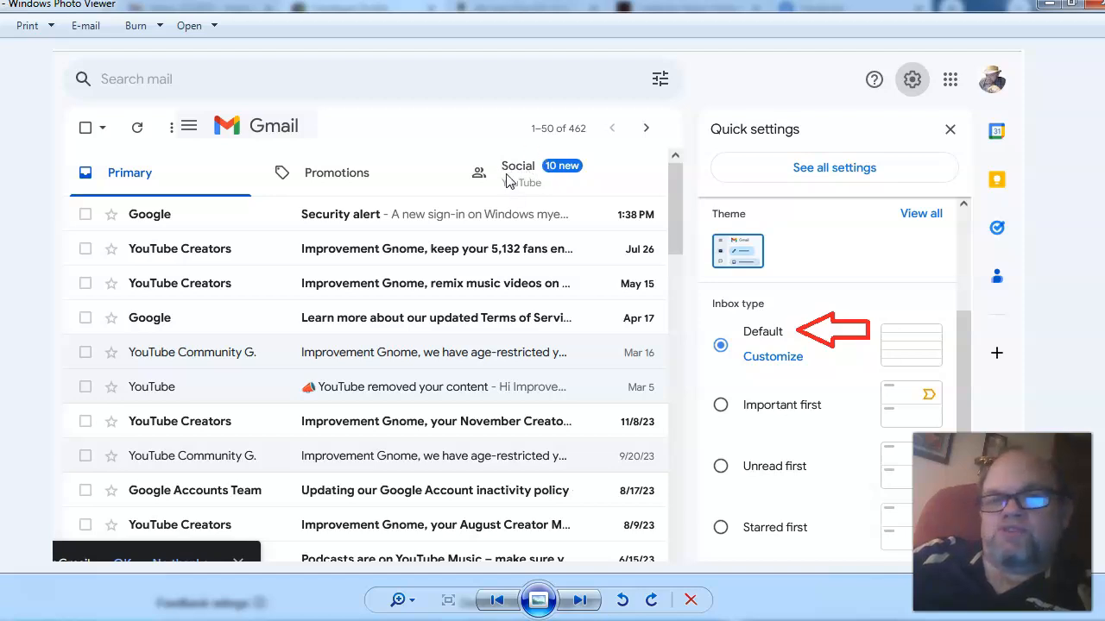
Reopen the Customize inbox tabs choice, then move to the phone's Google apps folder.
{"action": "left_click", "coordinate": [773, 355]}
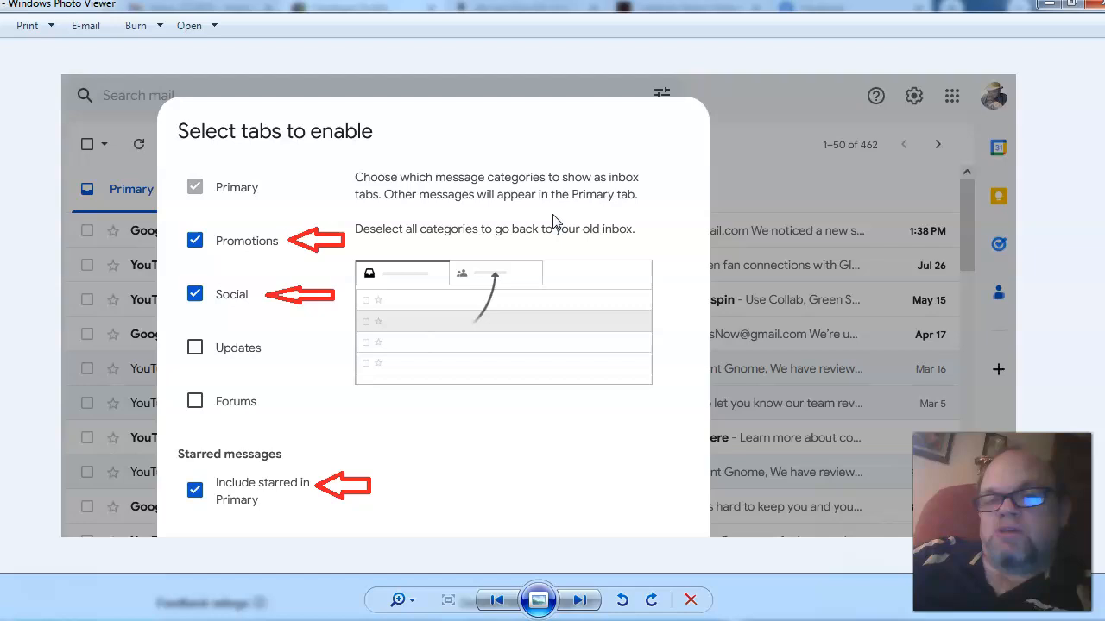
{"action": "mouse_move", "coordinate": [497, 414]}
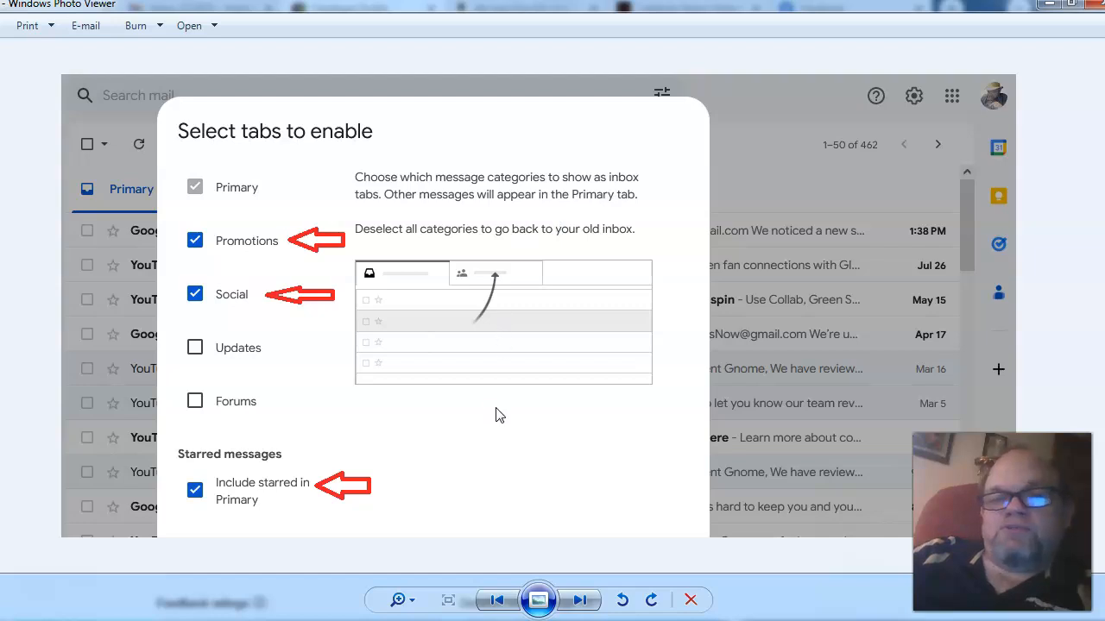
{"action": "left_click", "coordinate": [580, 601]}
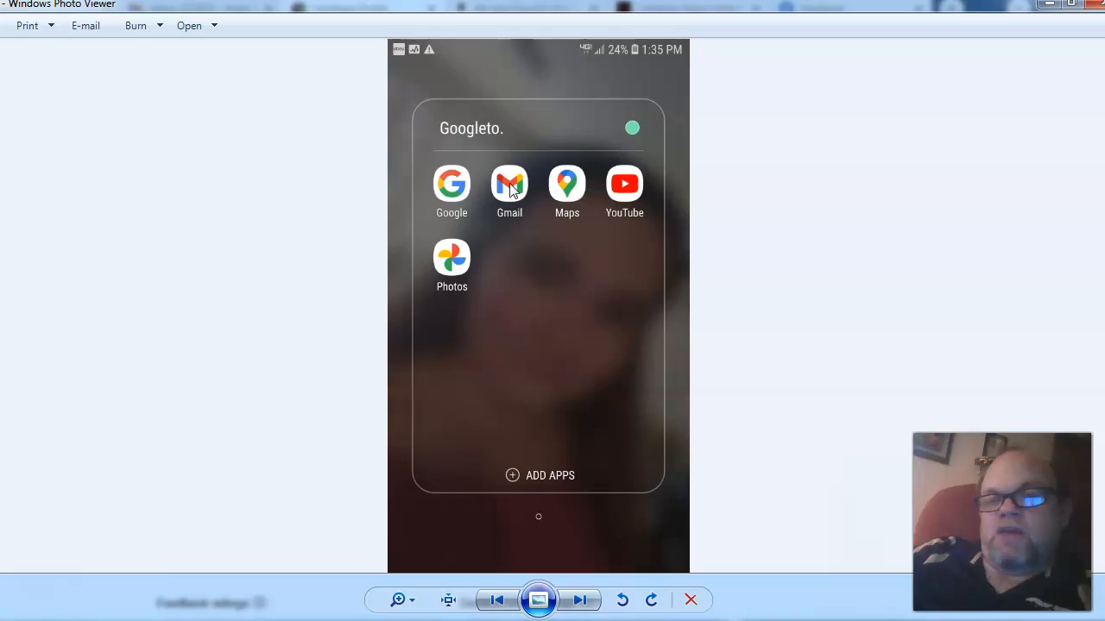
Launch the Gmail app and reach the first account's settings listing Inbox type and Inbox categories.
{"action": "left_click", "coordinate": [508, 183]}
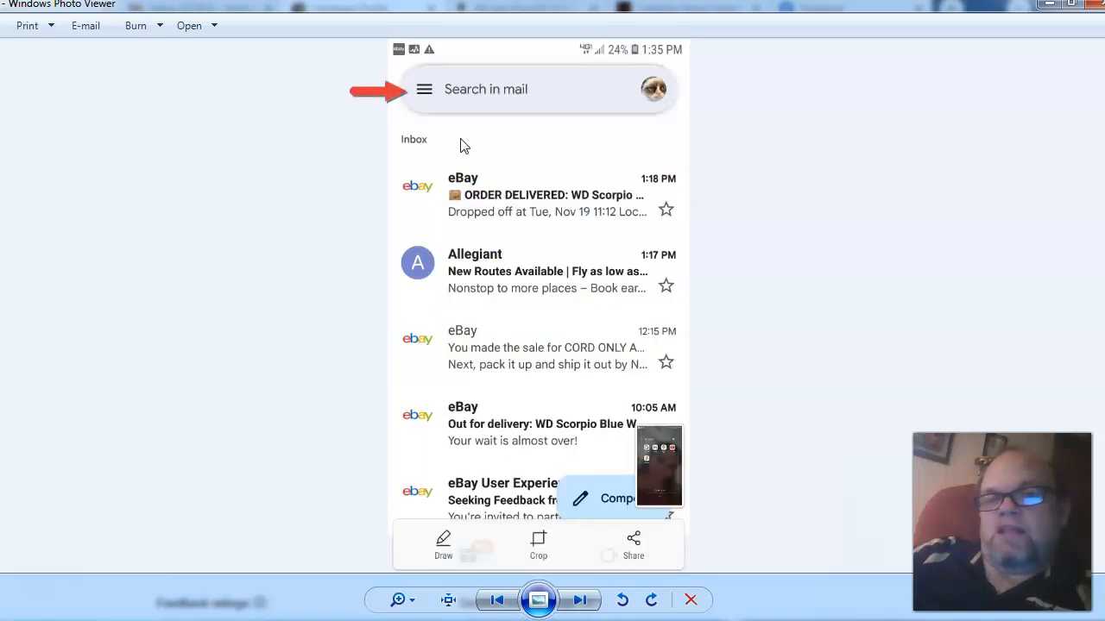
{"action": "mouse_move", "coordinate": [427, 93]}
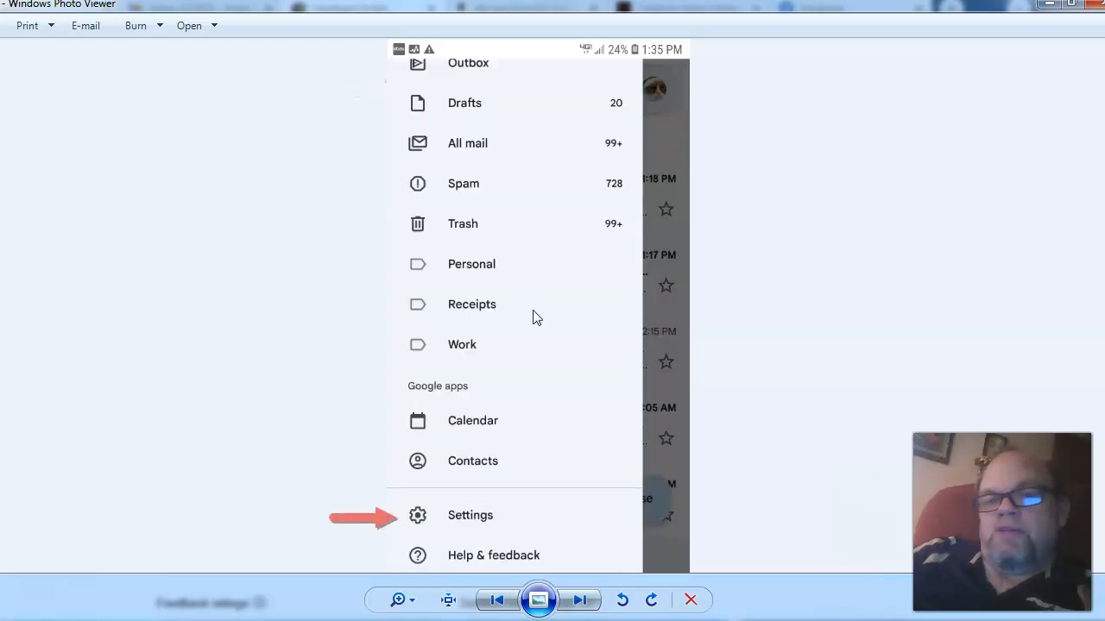
{"action": "mouse_move", "coordinate": [423, 518]}
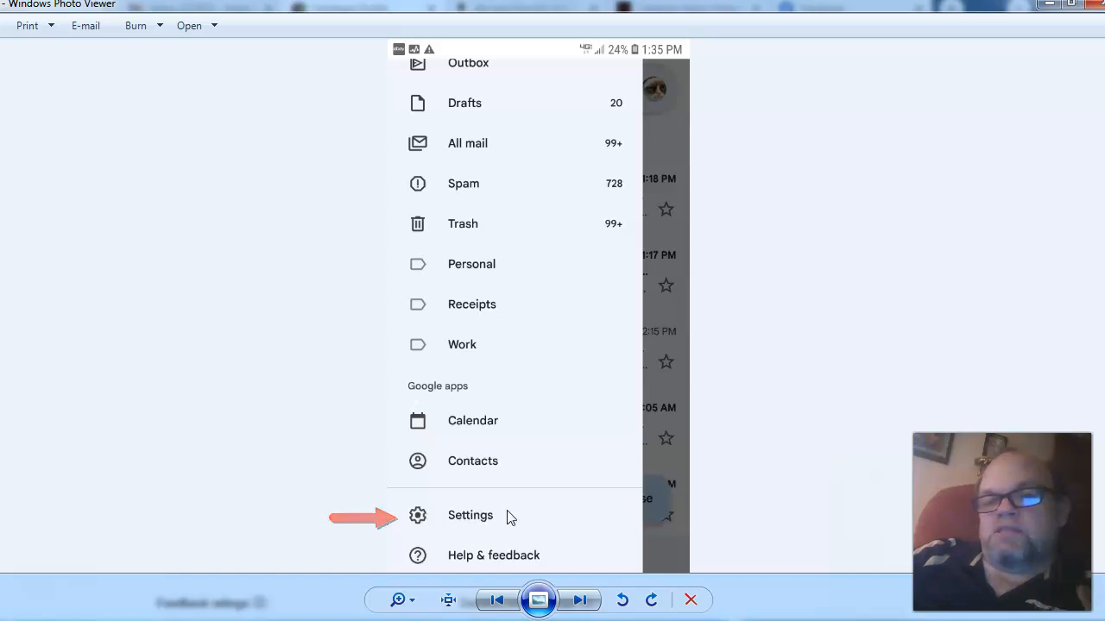
{"action": "left_click", "coordinate": [470, 515]}
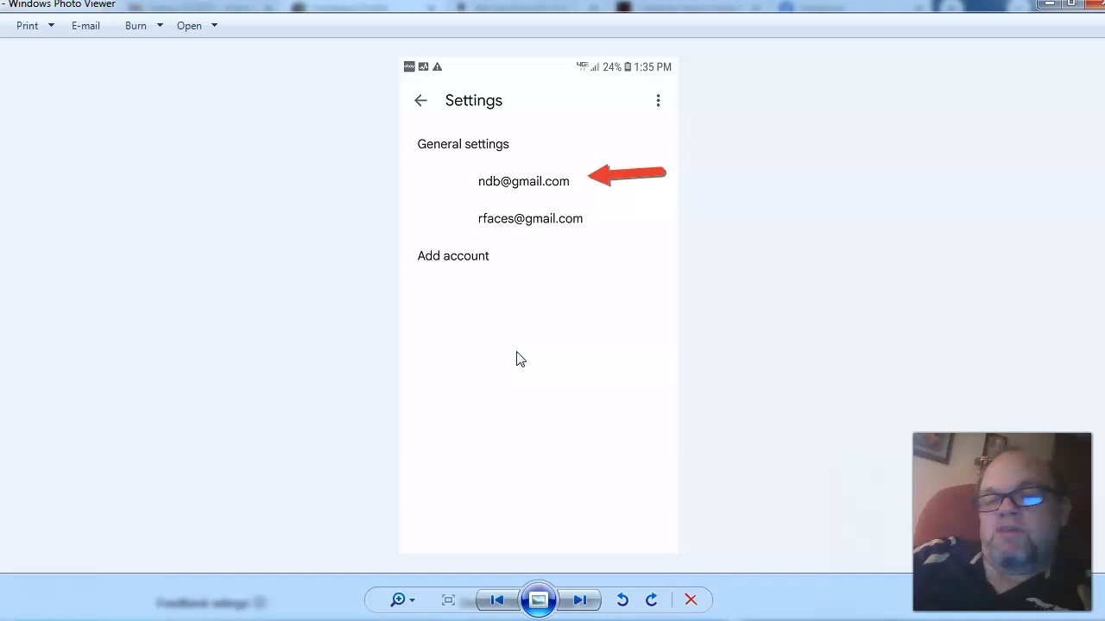
{"action": "mouse_move", "coordinate": [497, 188]}
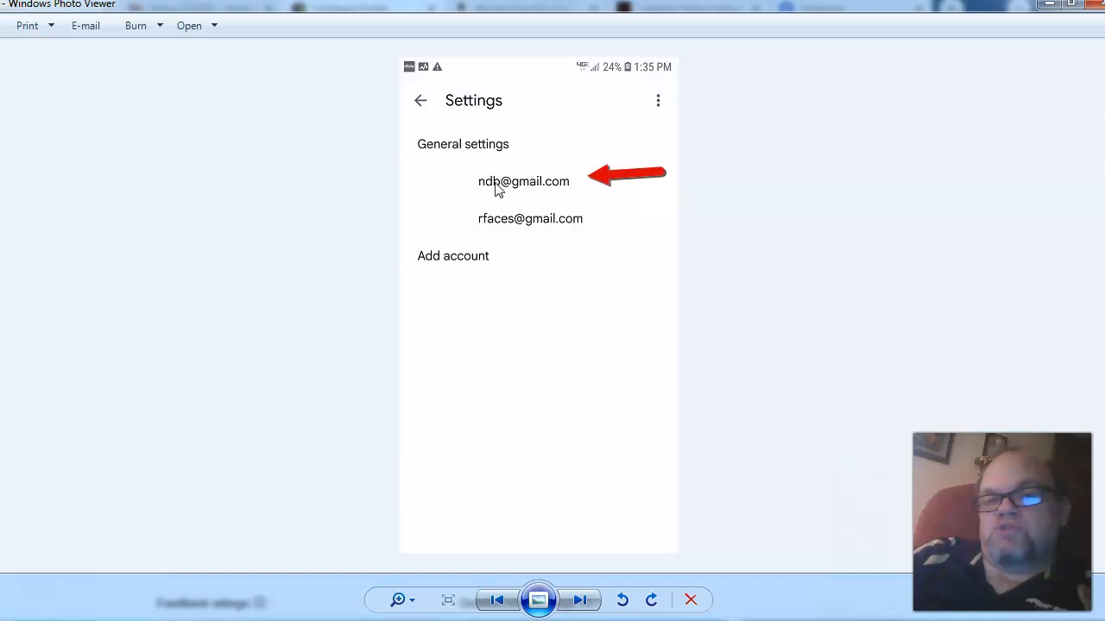
{"action": "mouse_move", "coordinate": [526, 204]}
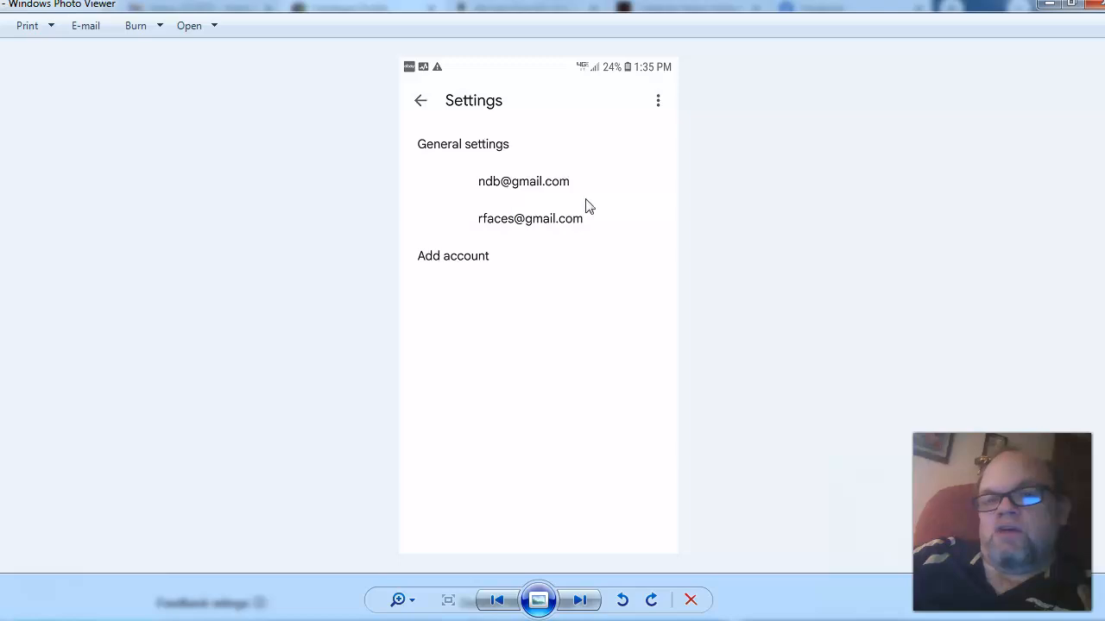
{"action": "left_click", "coordinate": [523, 181]}
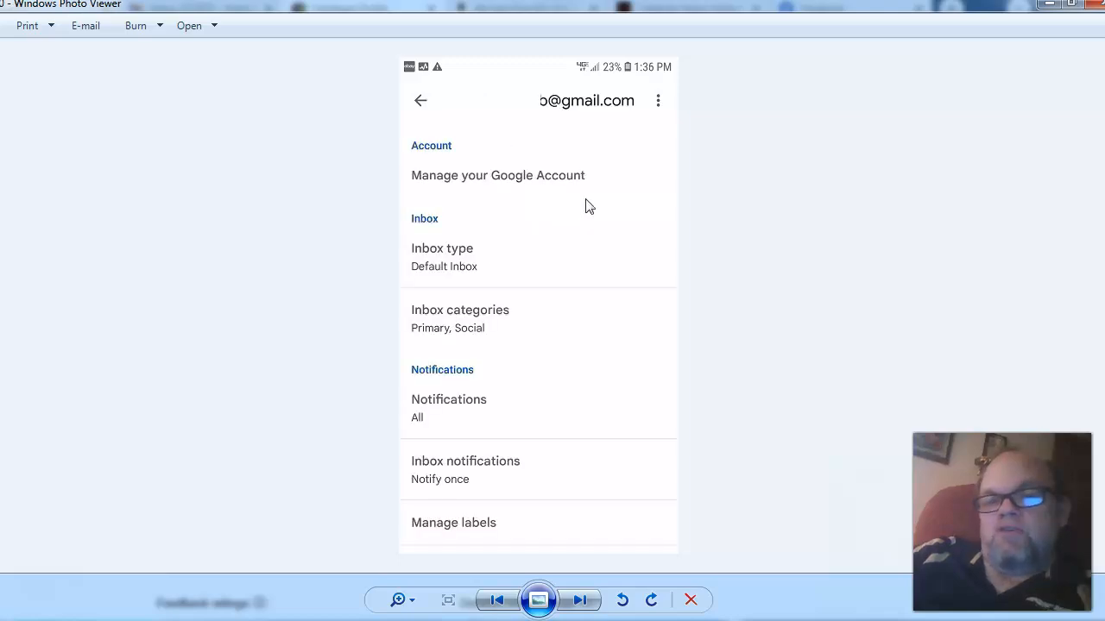
{"action": "mouse_move", "coordinate": [459, 257]}
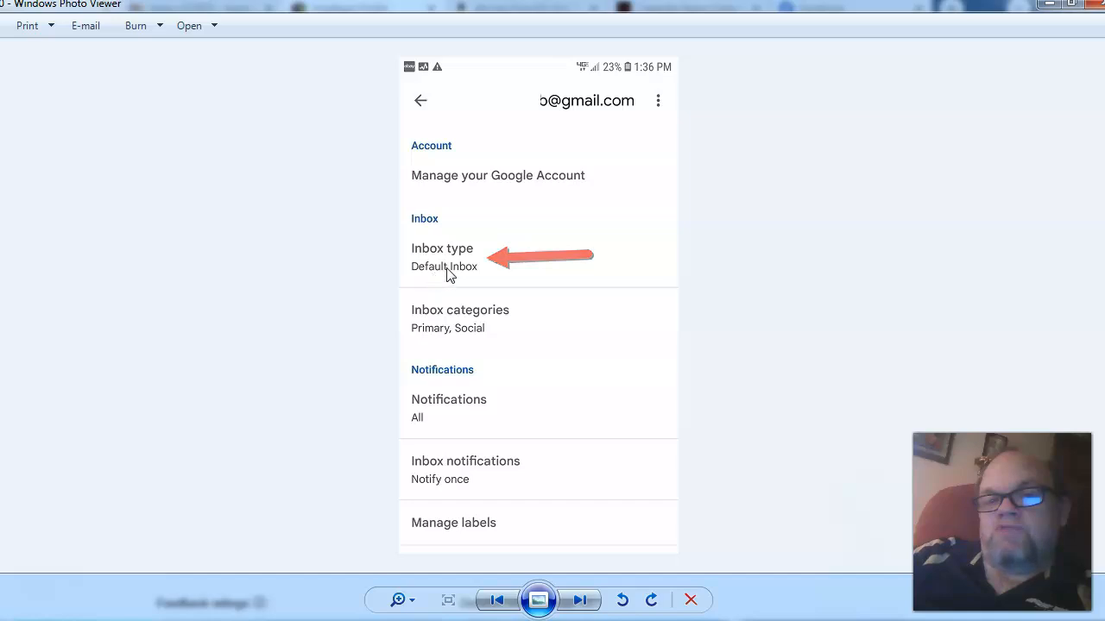
{"action": "left_click", "coordinate": [442, 257]}
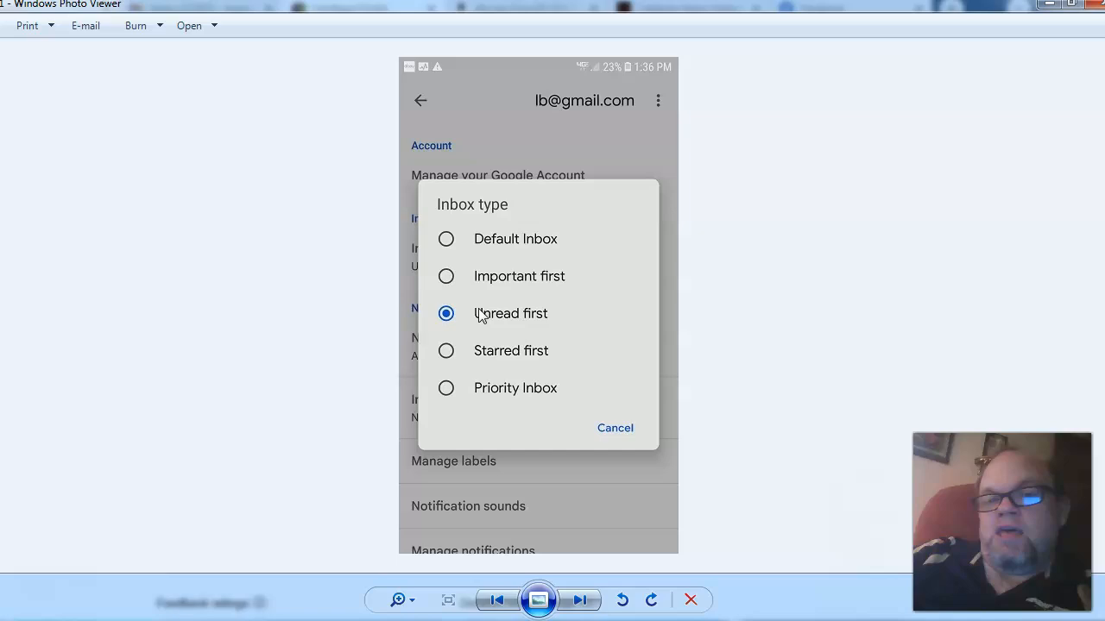
{"action": "mouse_move", "coordinate": [459, 323]}
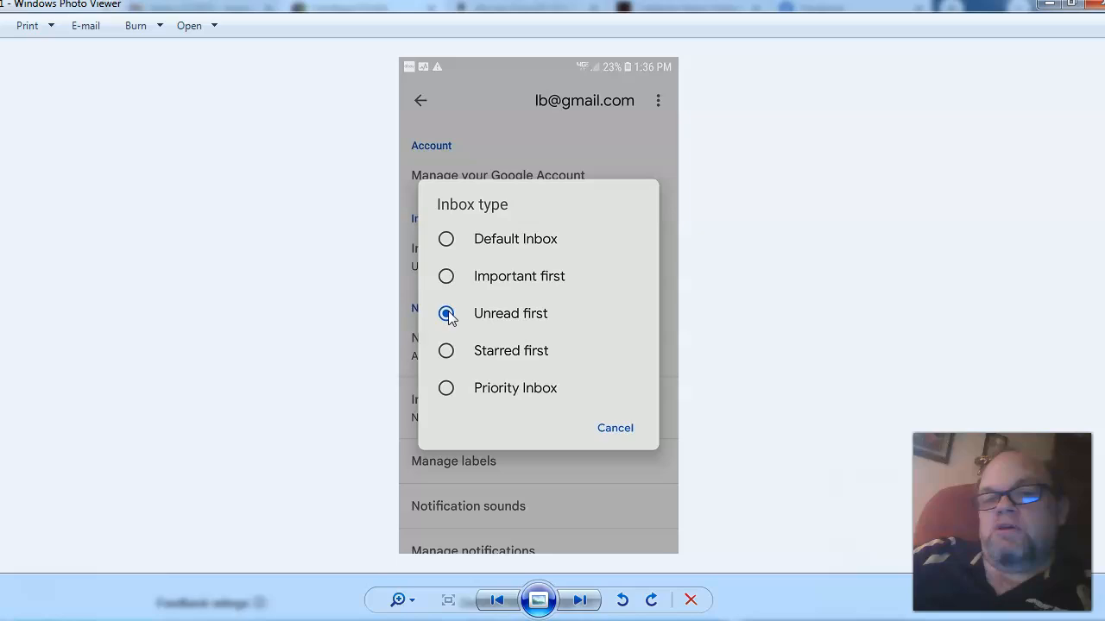
{"action": "left_click", "coordinate": [445, 238]}
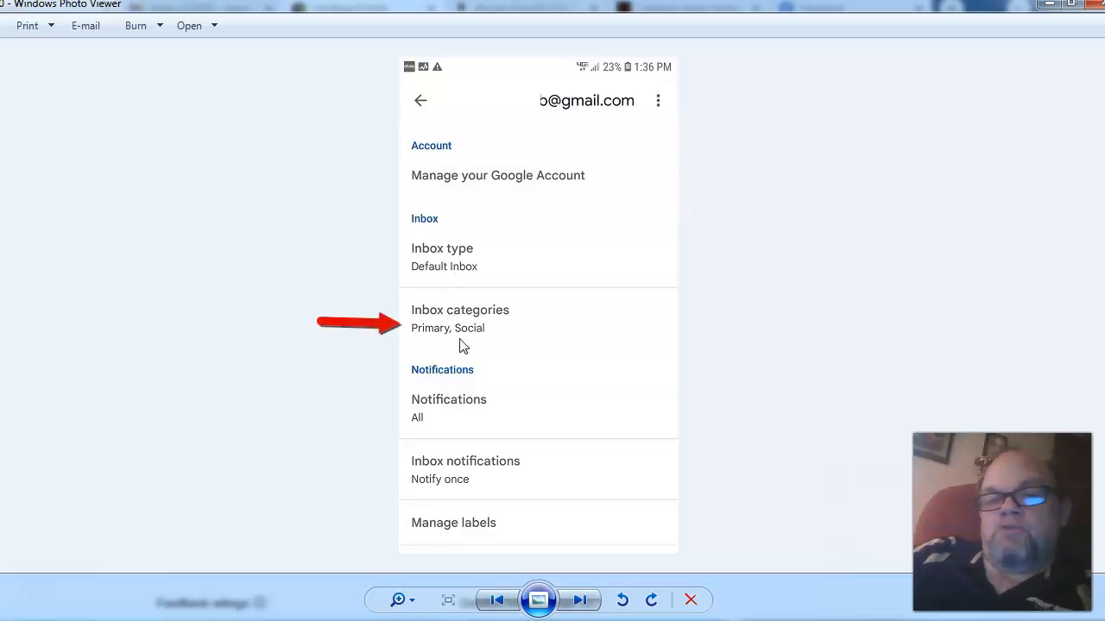
{"action": "mouse_move", "coordinate": [445, 335]}
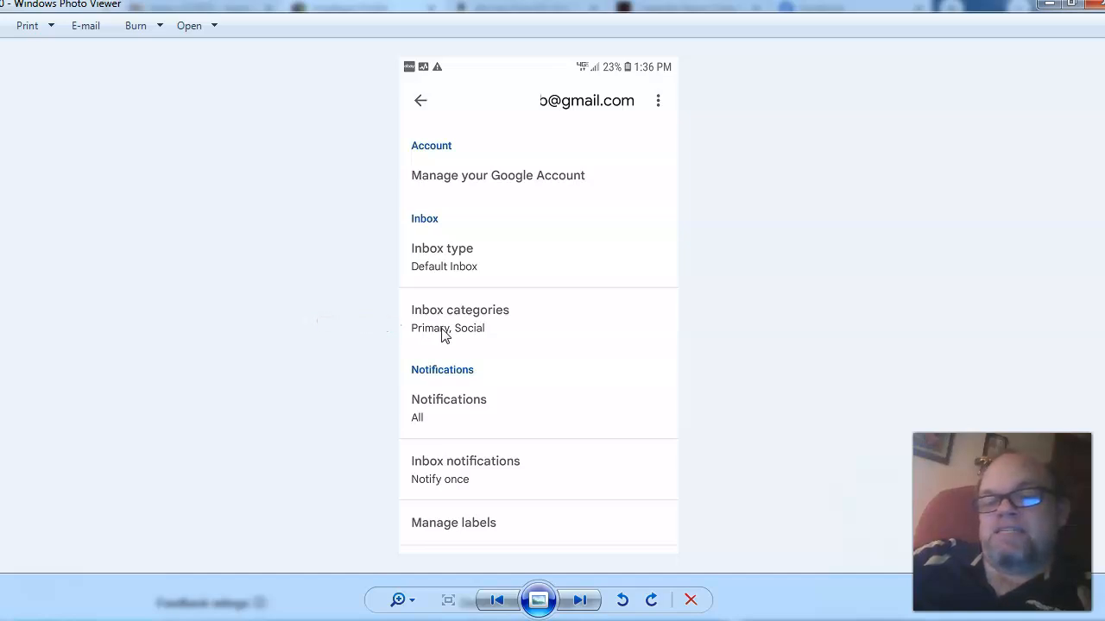
{"action": "mouse_move", "coordinate": [490, 314]}
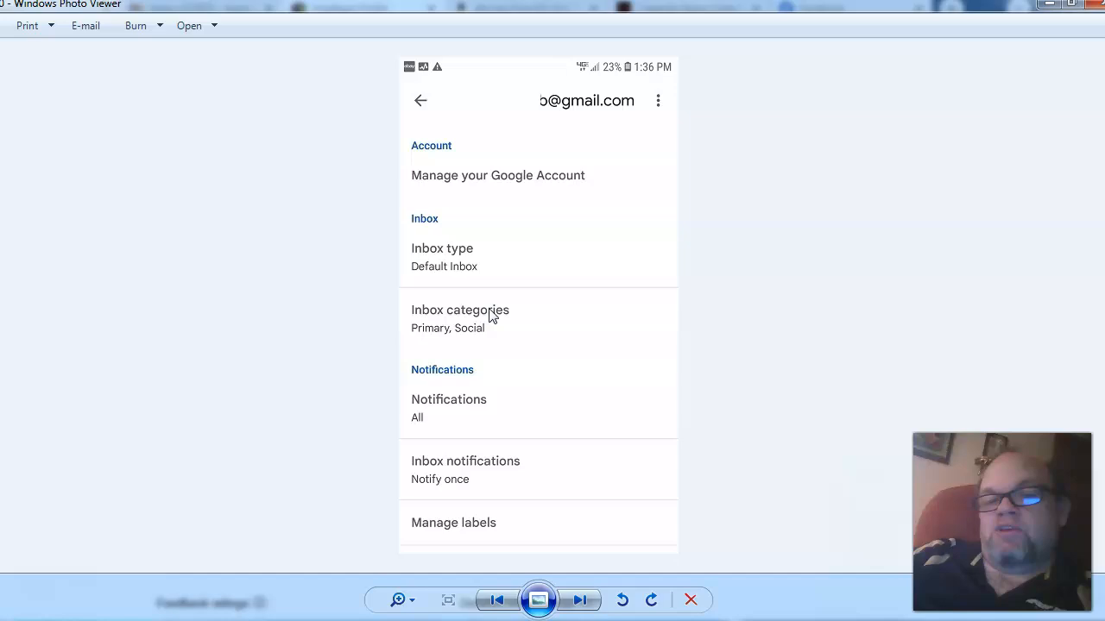
{"action": "mouse_move", "coordinate": [438, 303]}
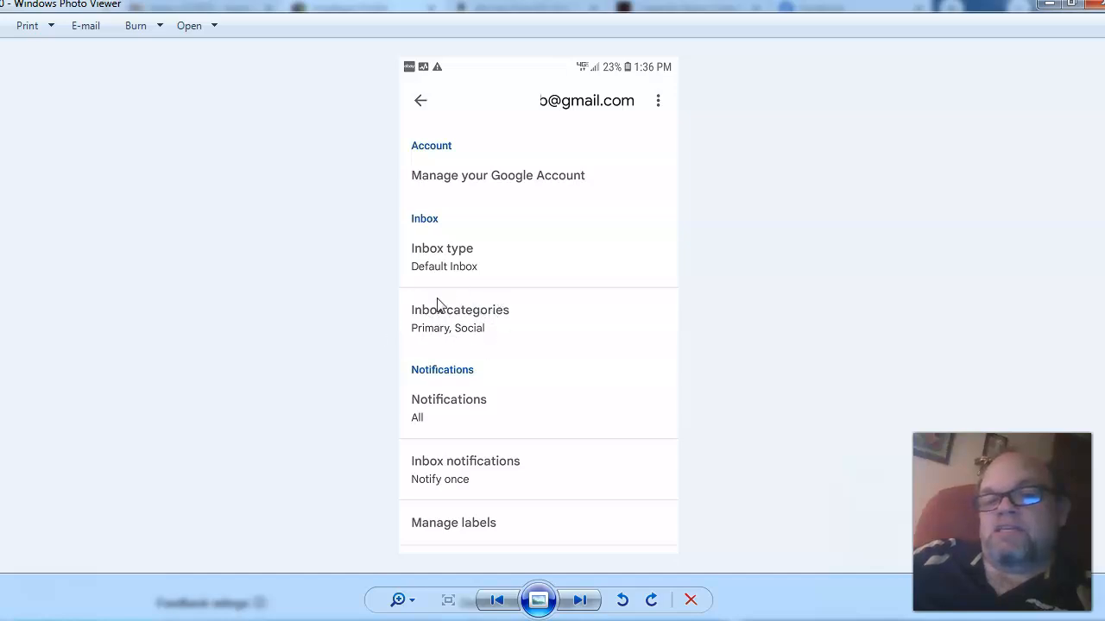
{"action": "mouse_move", "coordinate": [411, 335]}
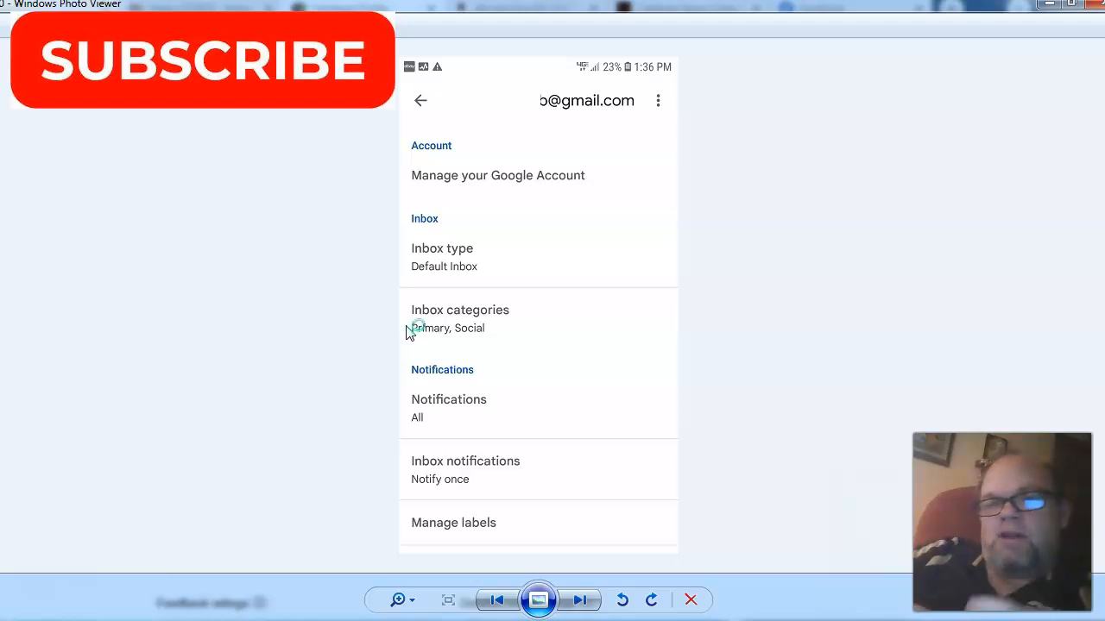
{"action": "mouse_move", "coordinate": [197, 556]}
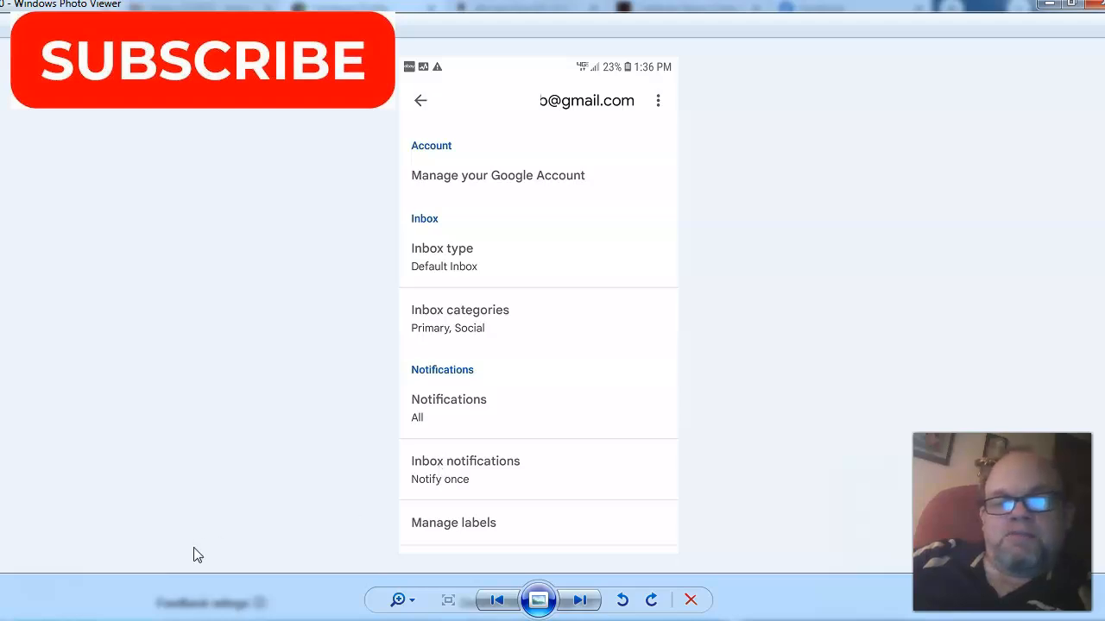